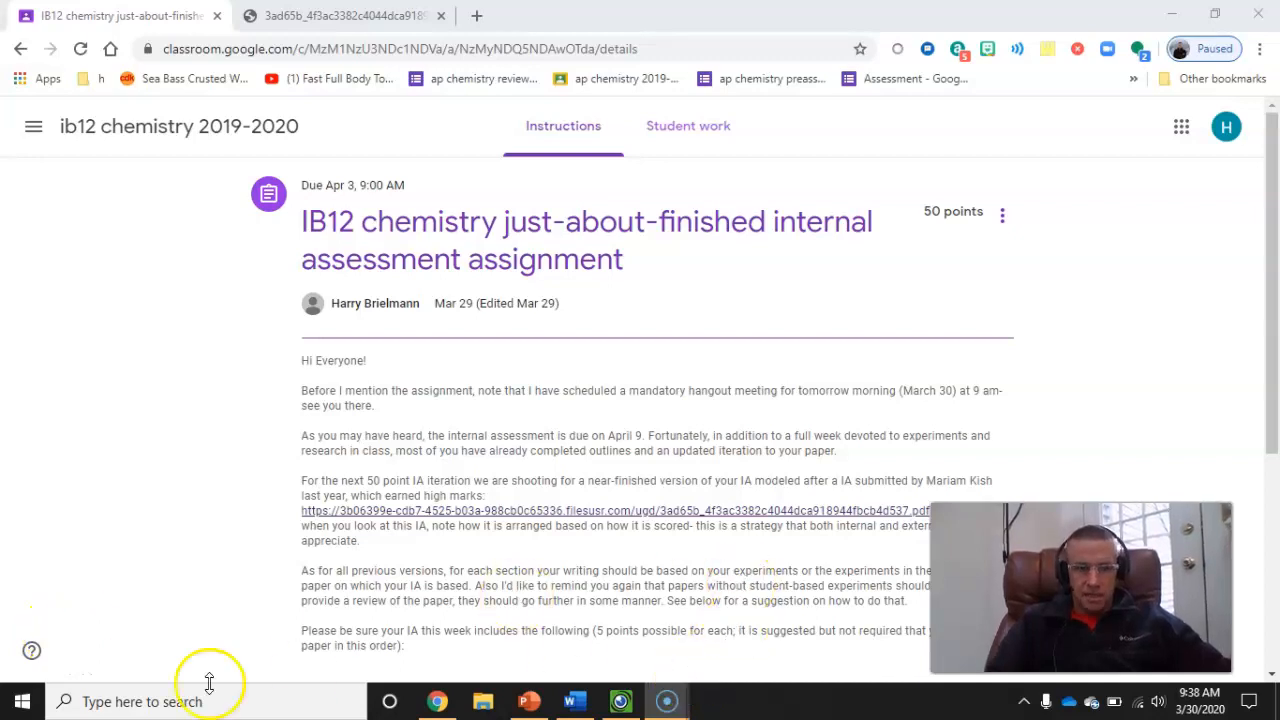
mouse_move(95, 645)
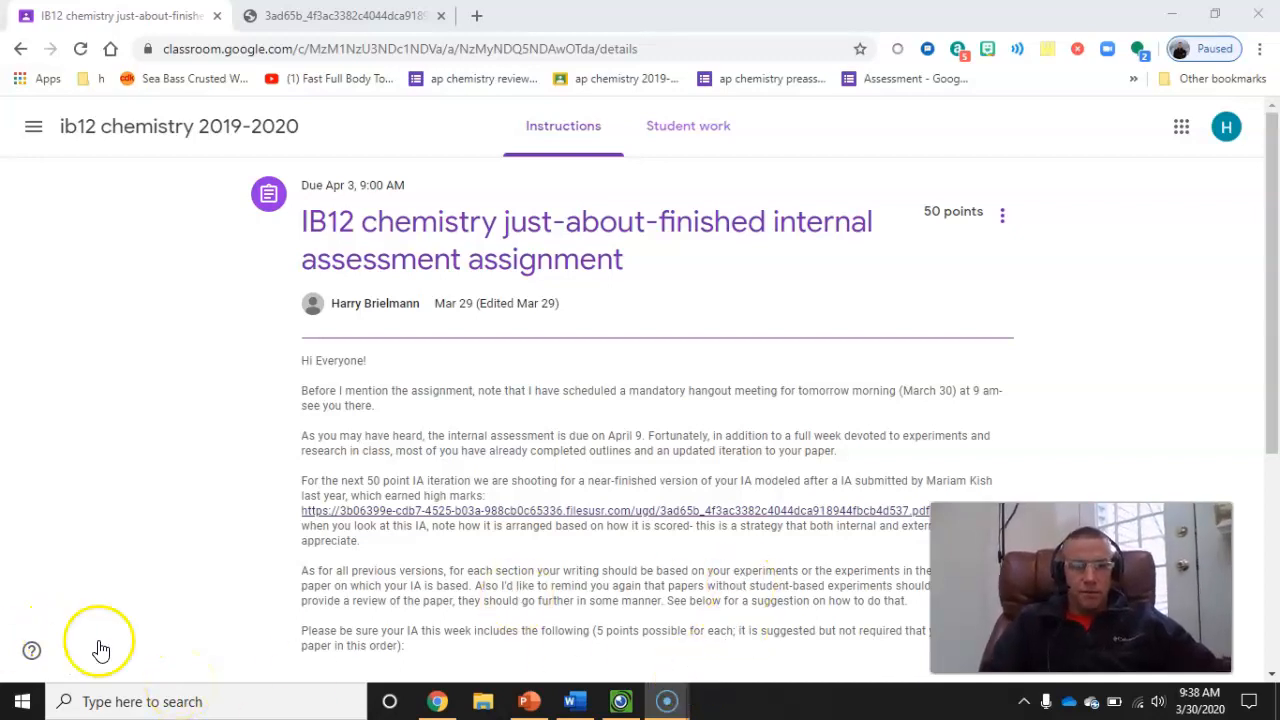
mouse_move(90, 597)
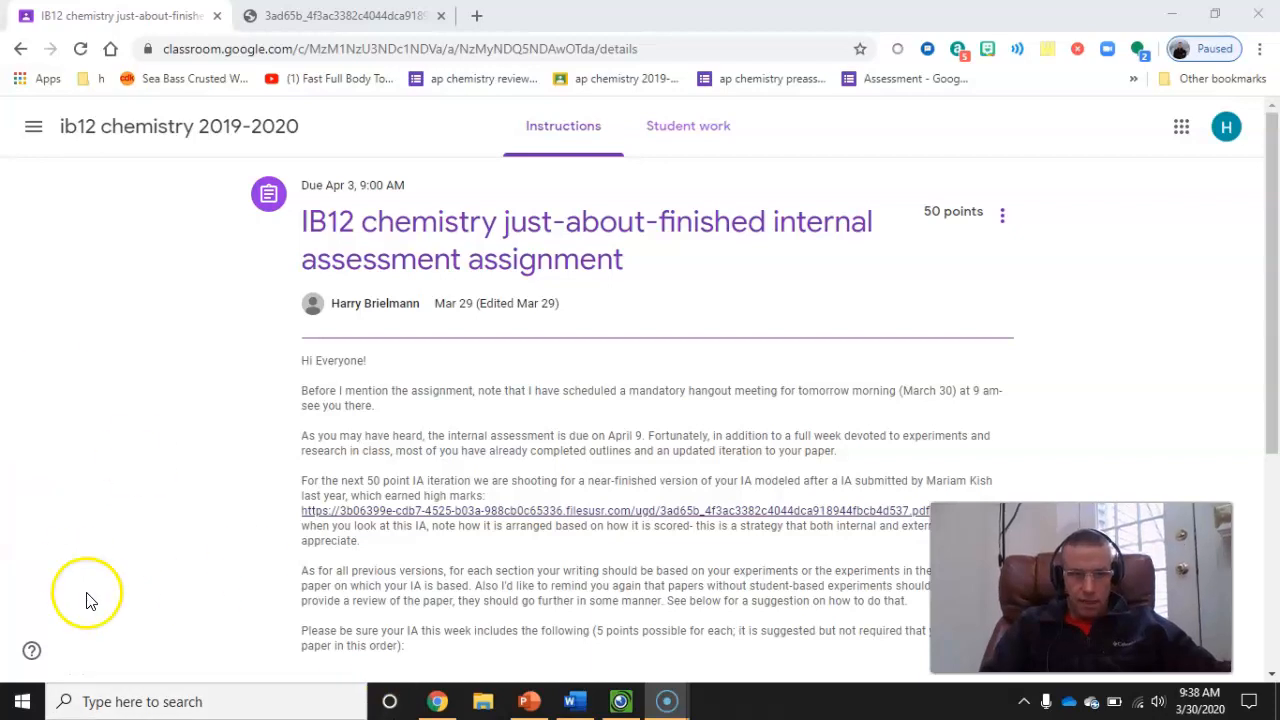
mouse_move(355, 240)
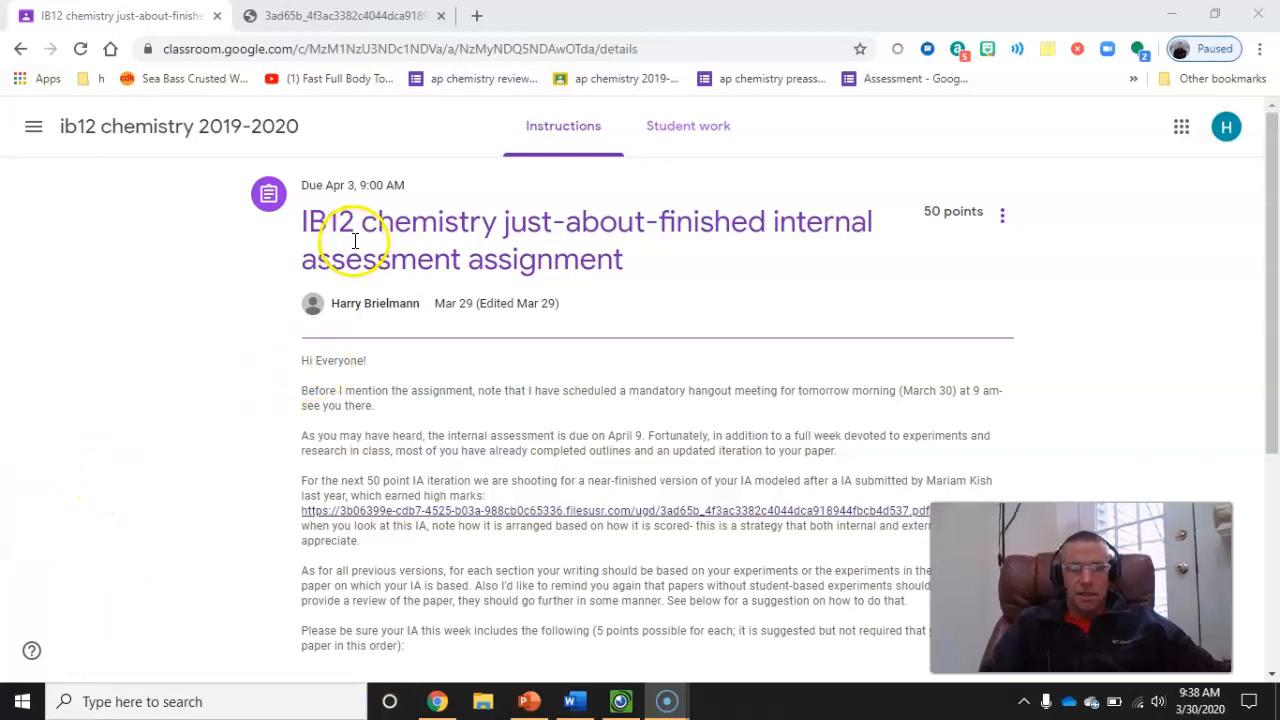
mouse_move(695, 290)
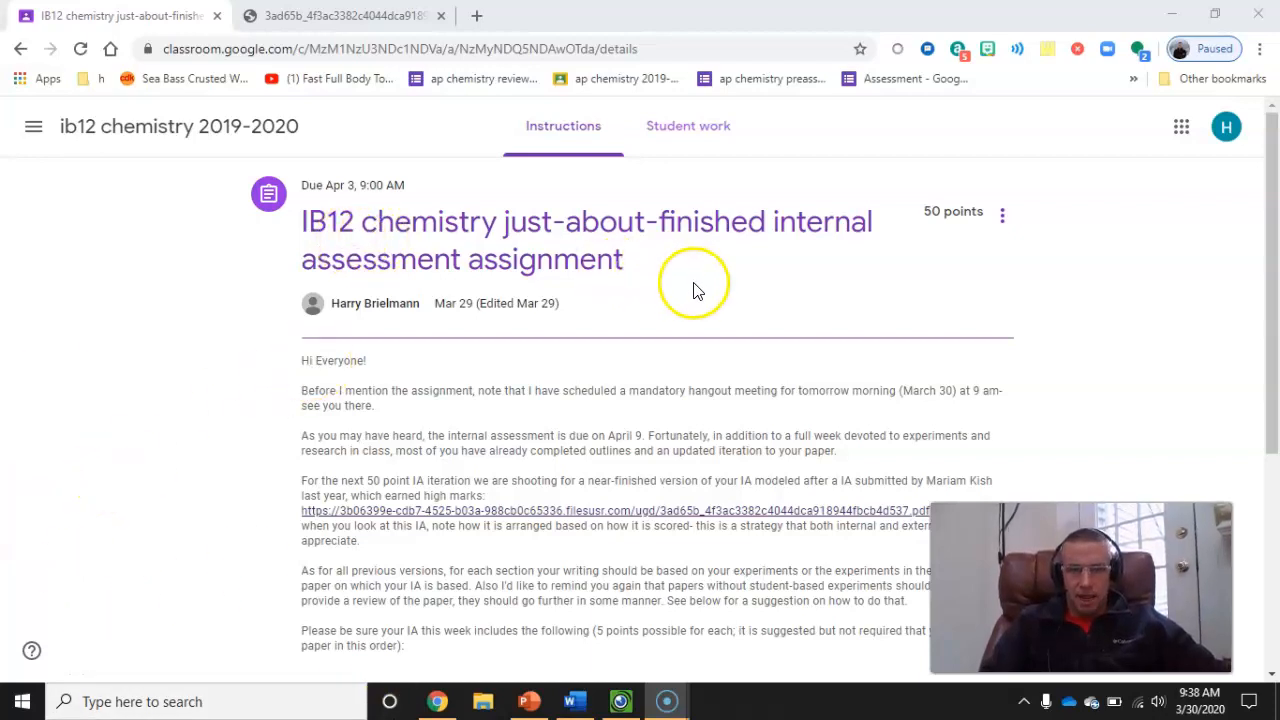
mouse_move(947, 277)
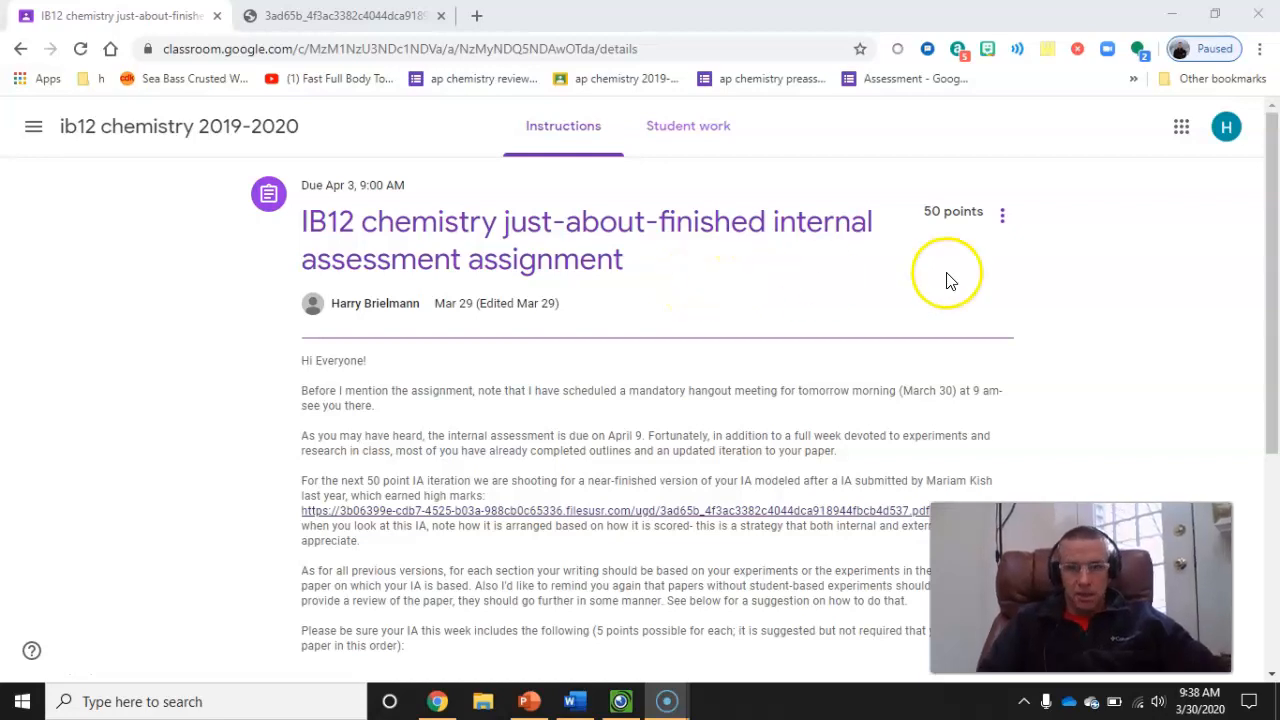
mouse_move(912, 264)
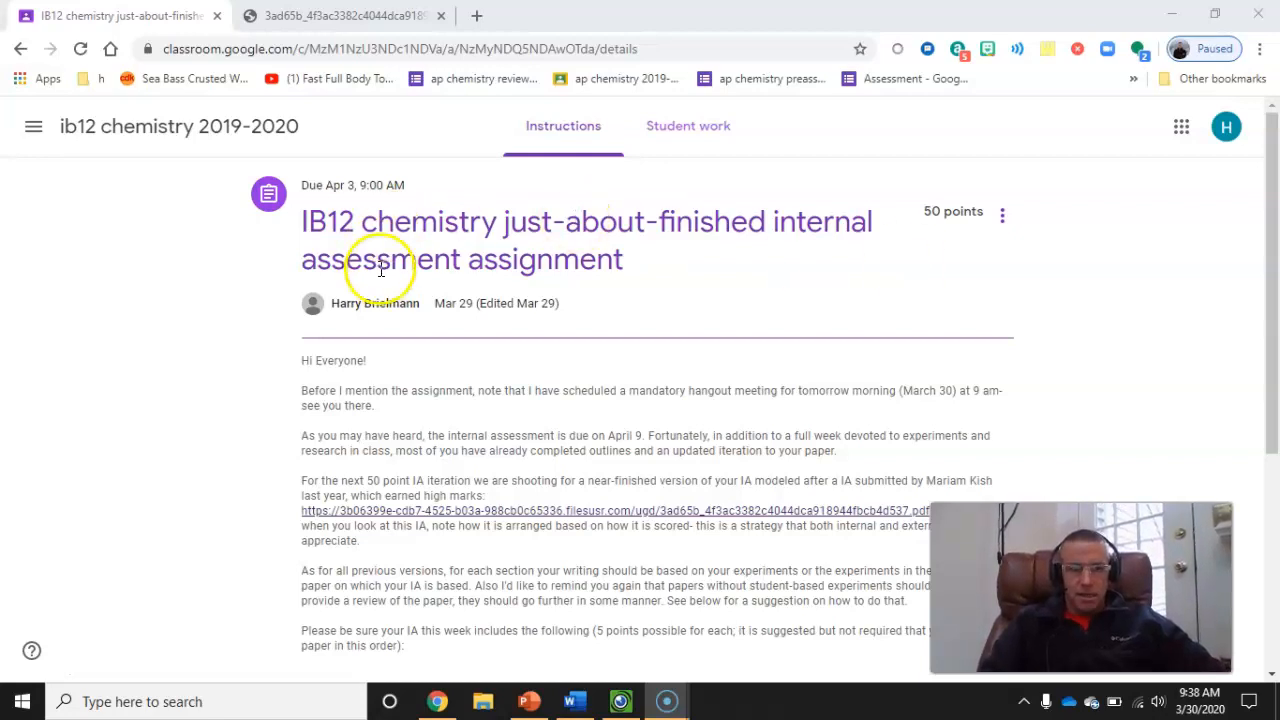
mouse_move(719, 261)
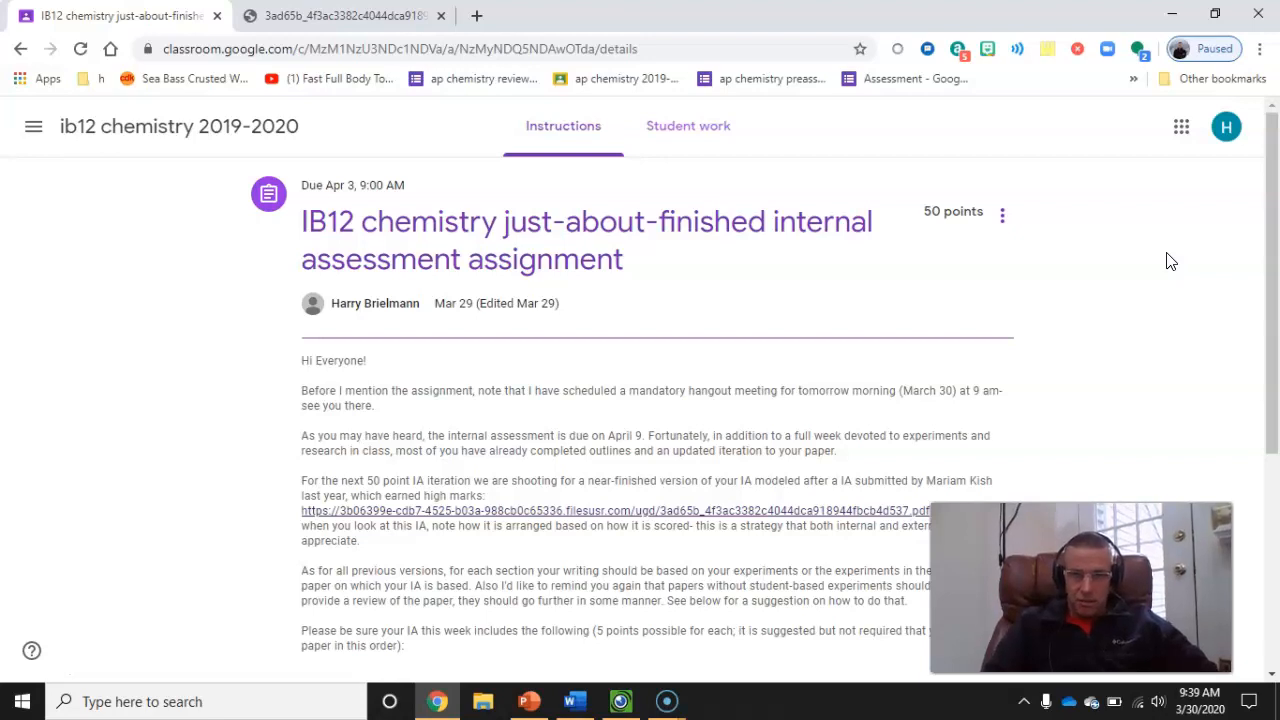
mouse_move(1140, 258)
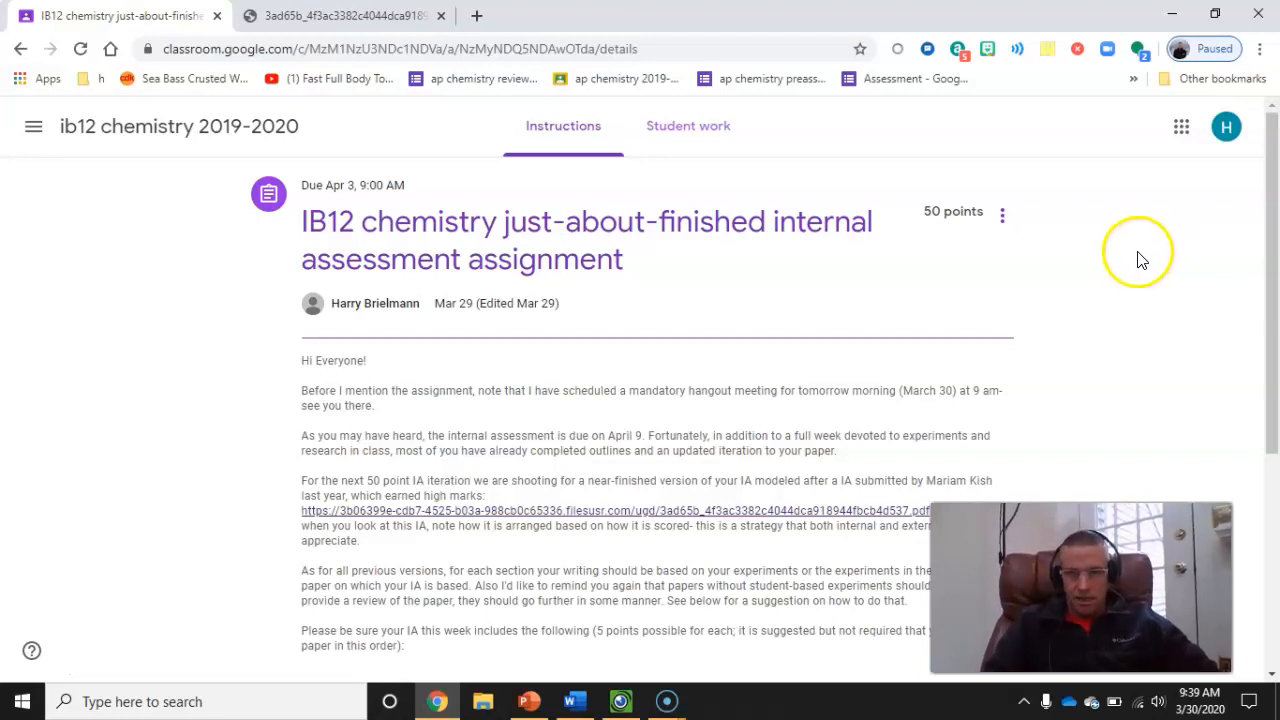
mouse_move(965, 320)
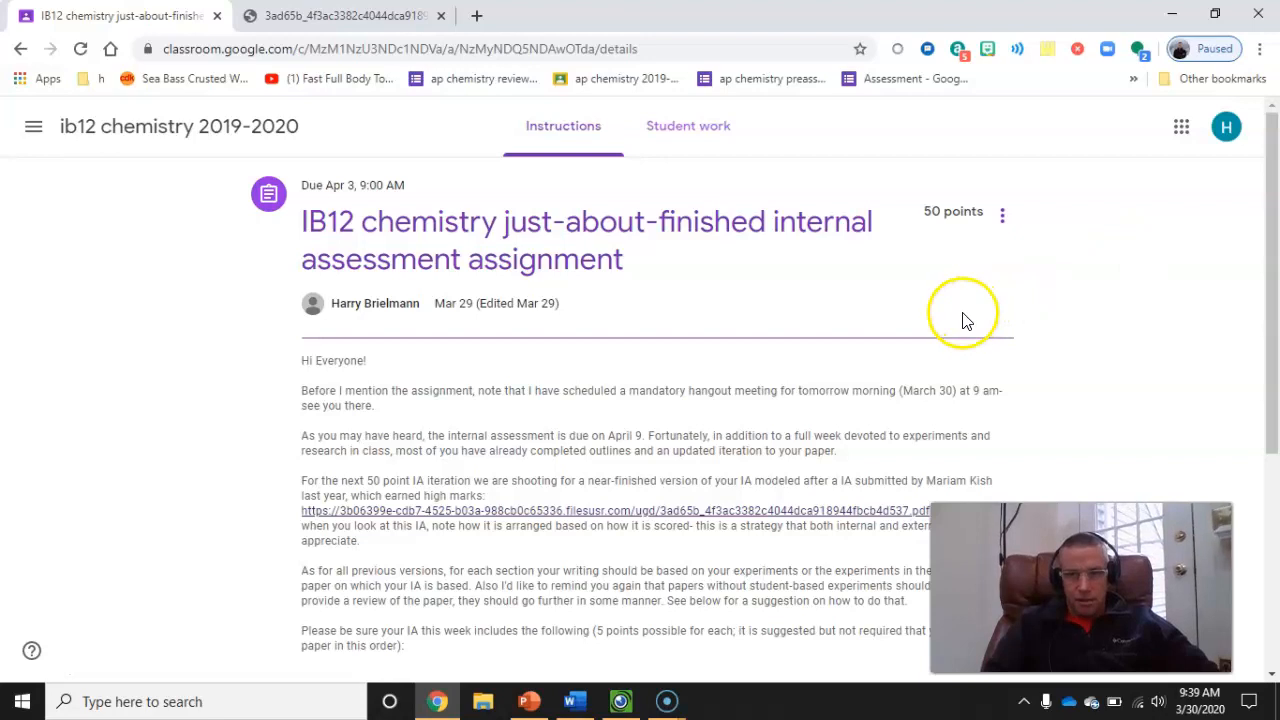
mouse_move(951, 305)
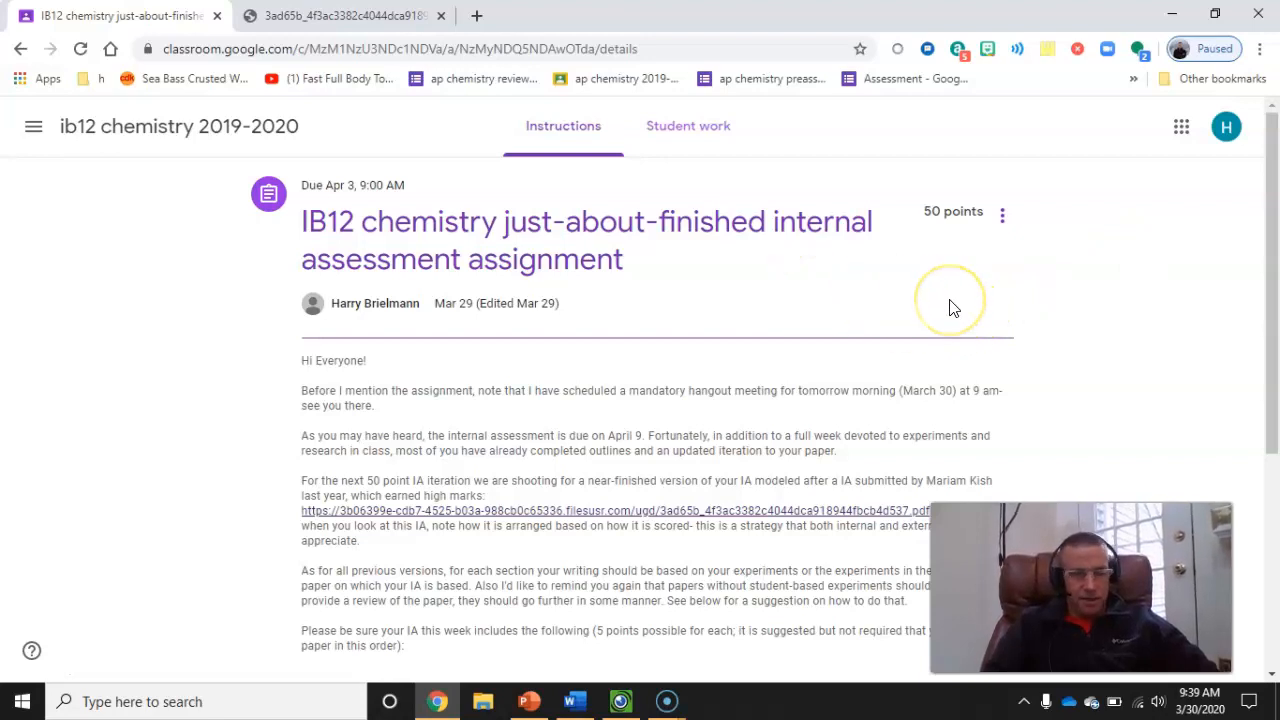
mouse_move(875, 290)
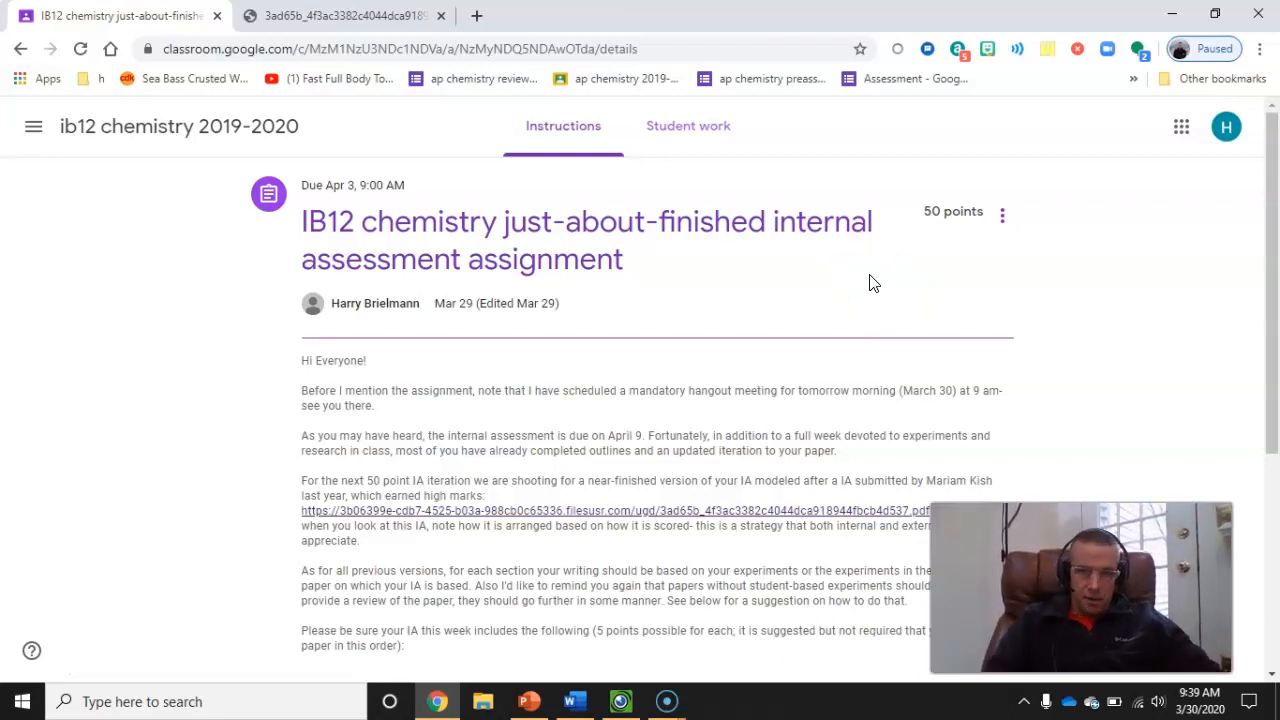
mouse_move(1272, 196)
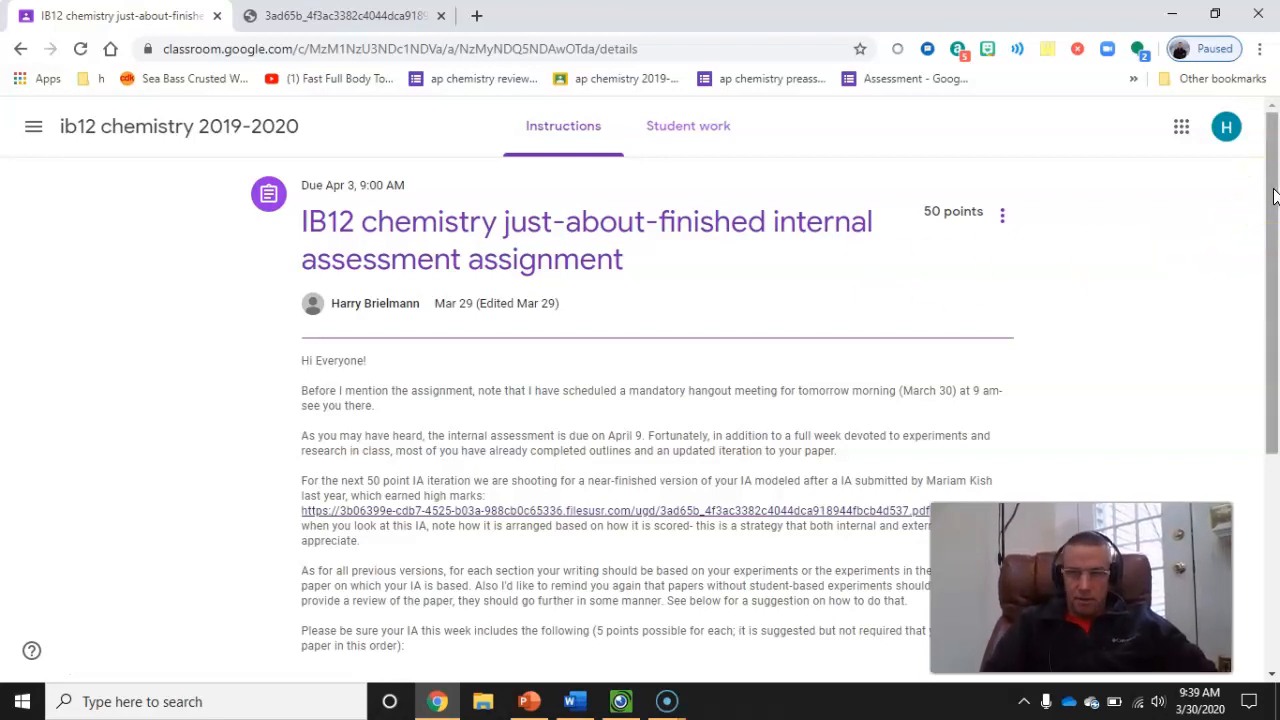
- Check the corrected 10:30 am hangout meeting time in the edit form and save
scroll(down, 3)
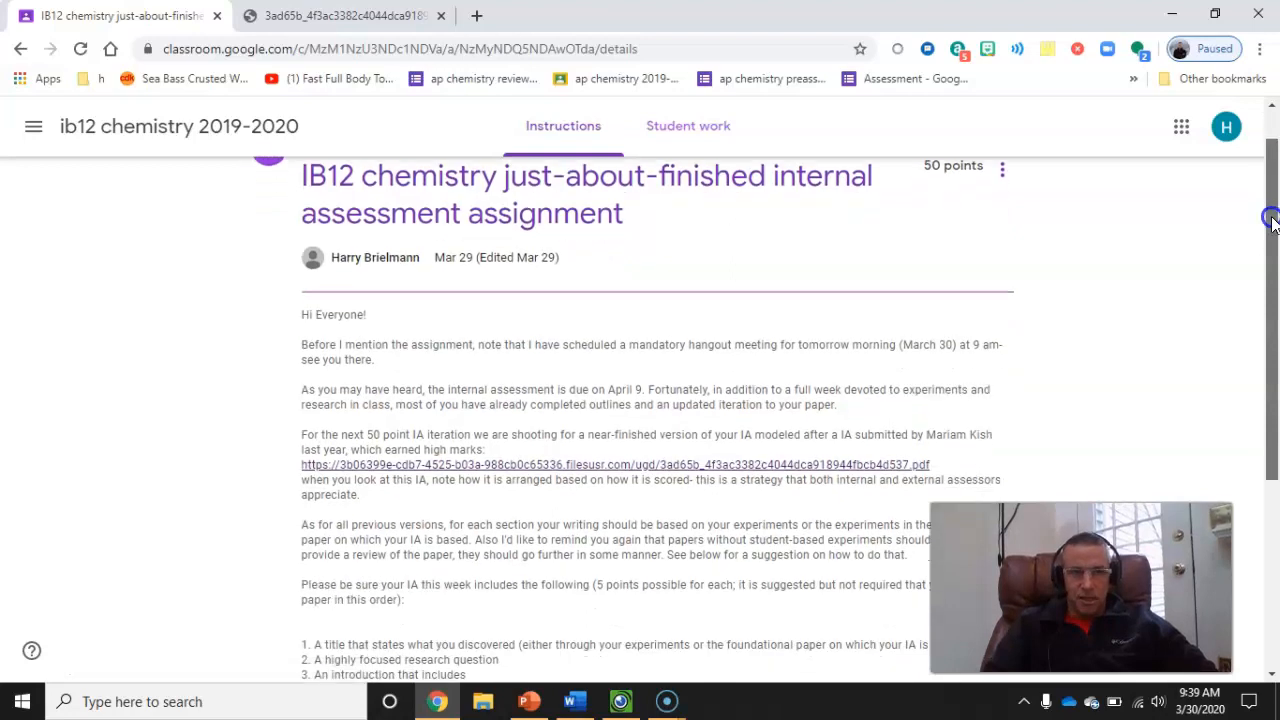
scroll(down, 3)
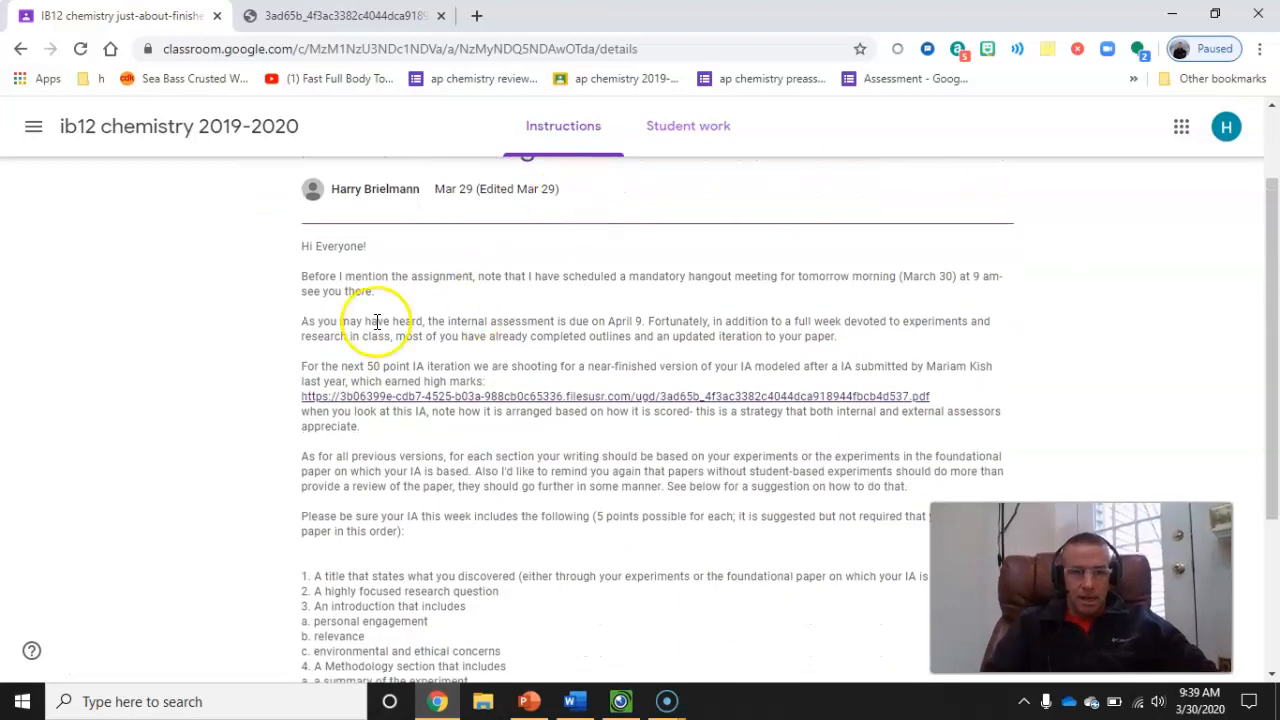
mouse_move(678, 305)
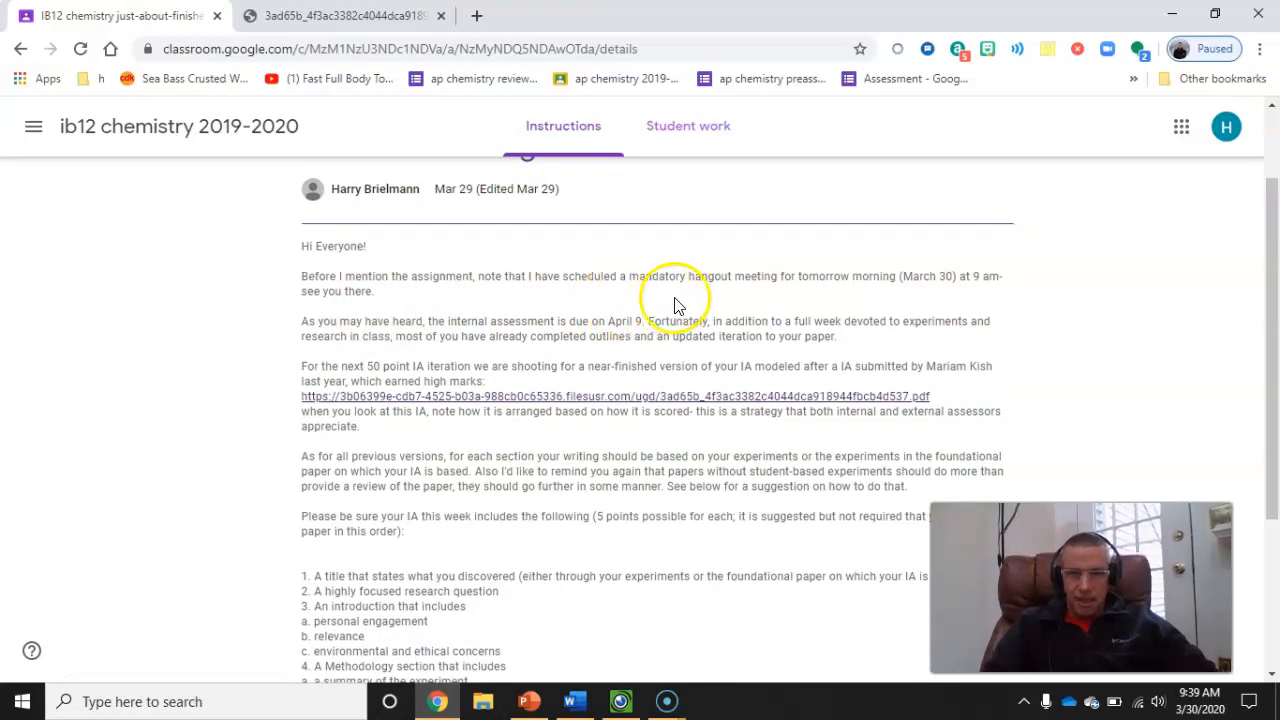
mouse_move(987, 298)
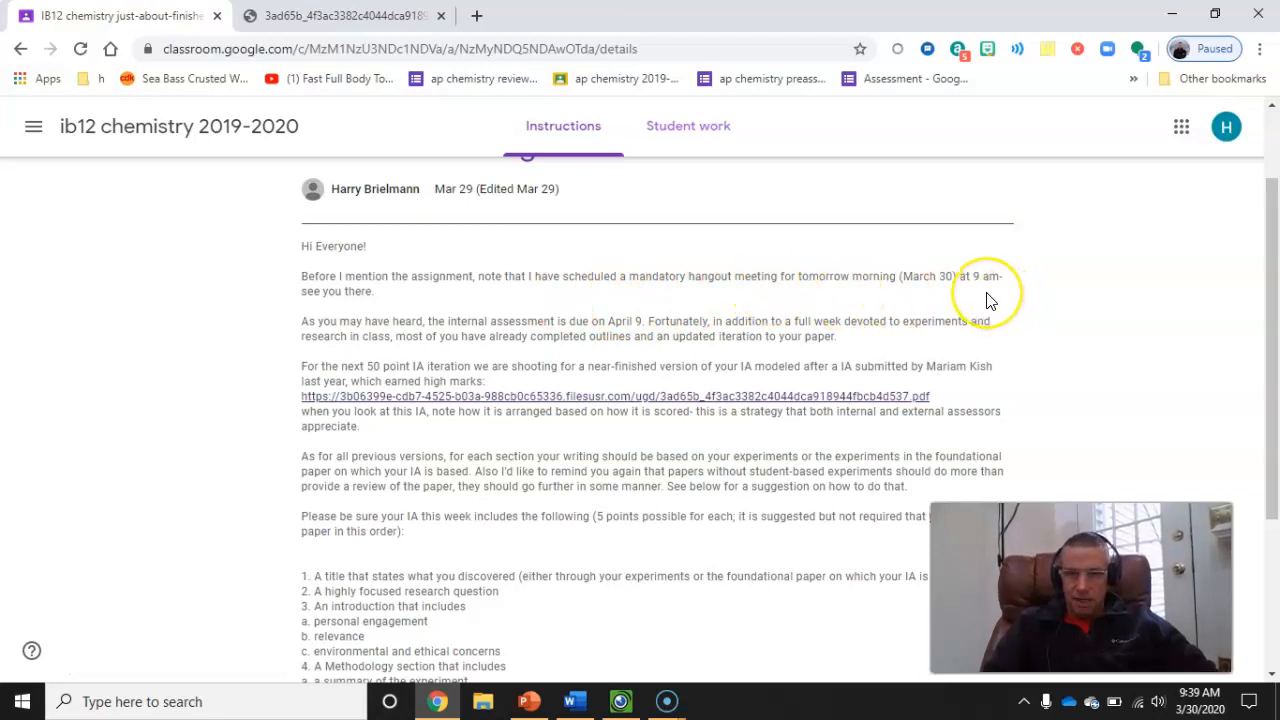
mouse_move(866, 276)
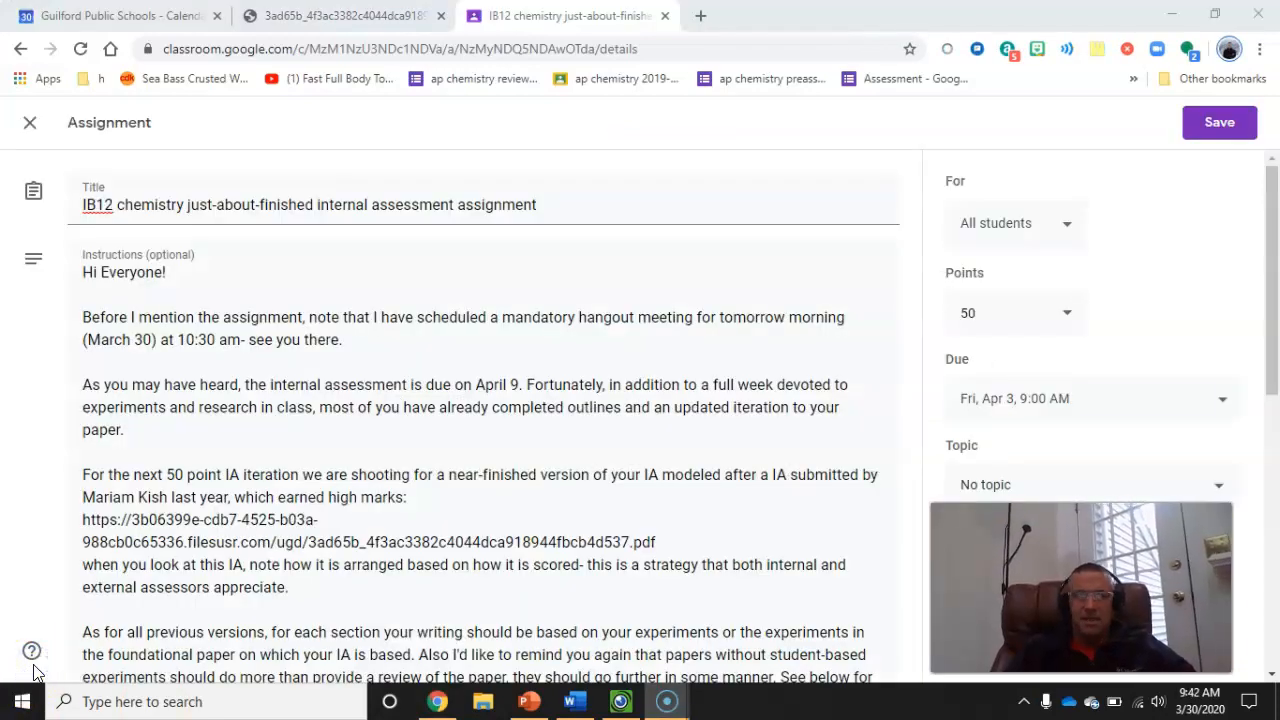
mouse_move(519, 145)
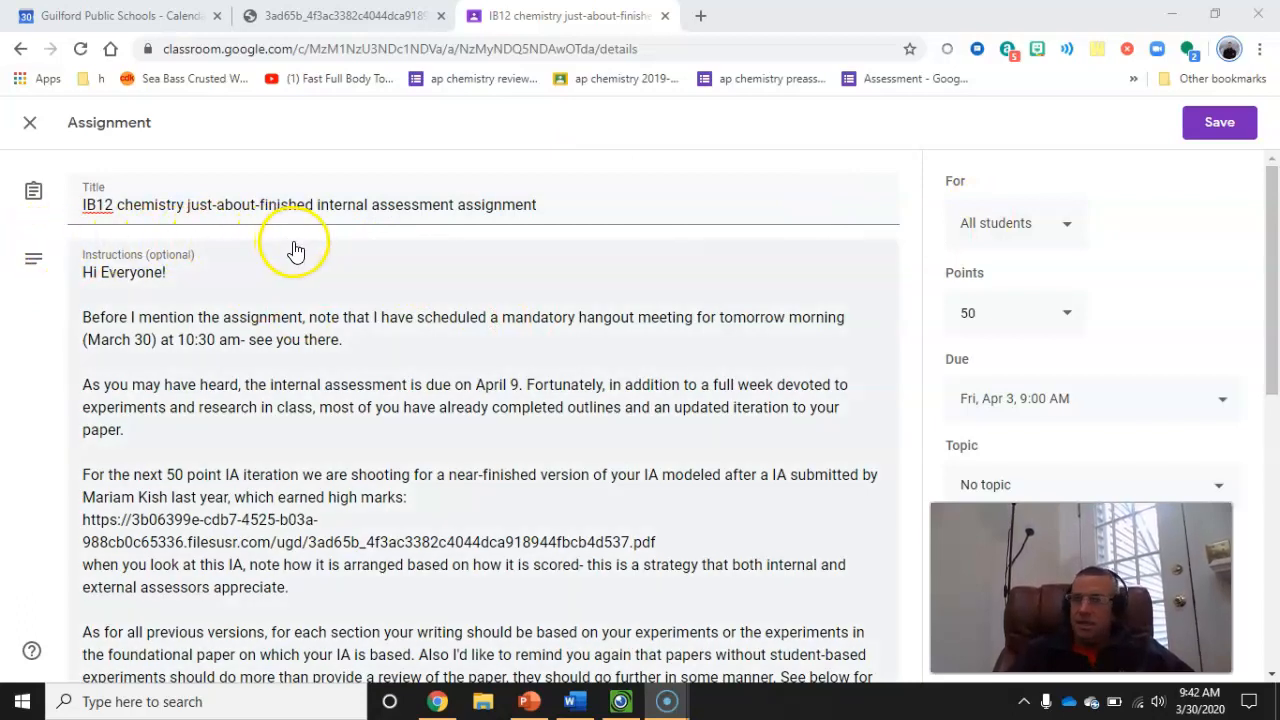
mouse_move(369, 197)
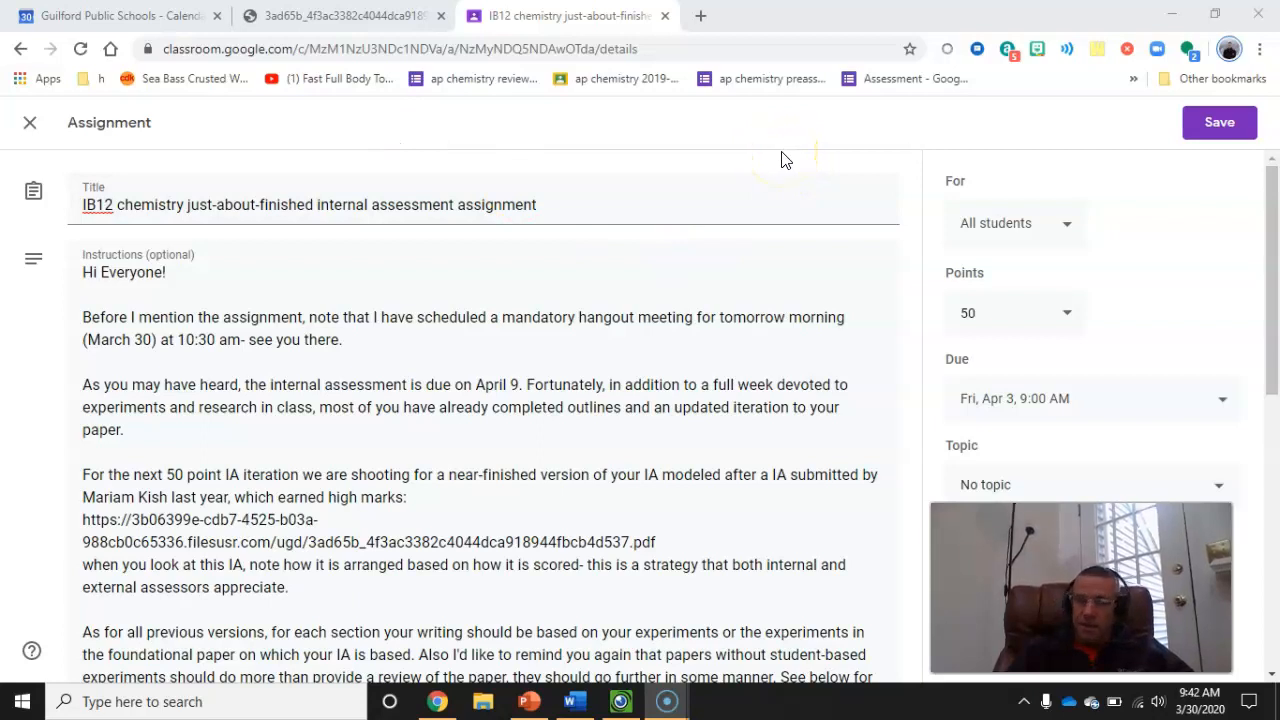
mouse_move(782, 167)
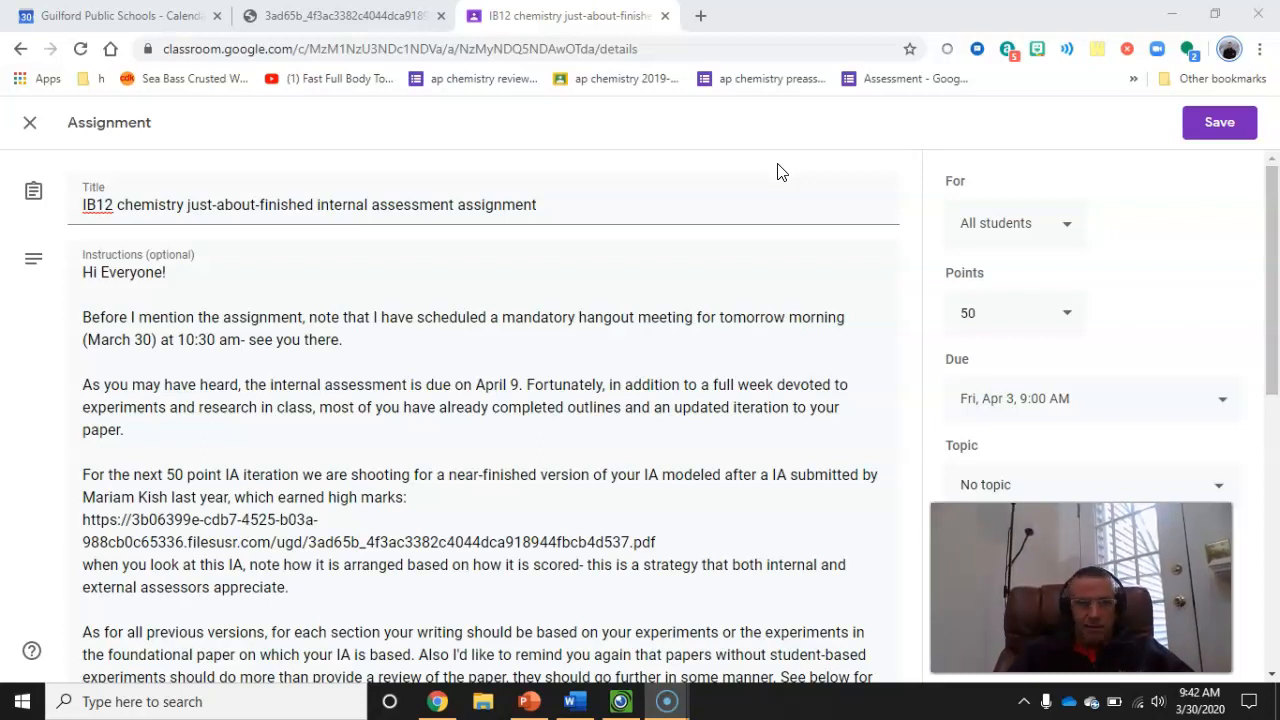
mouse_move(773, 163)
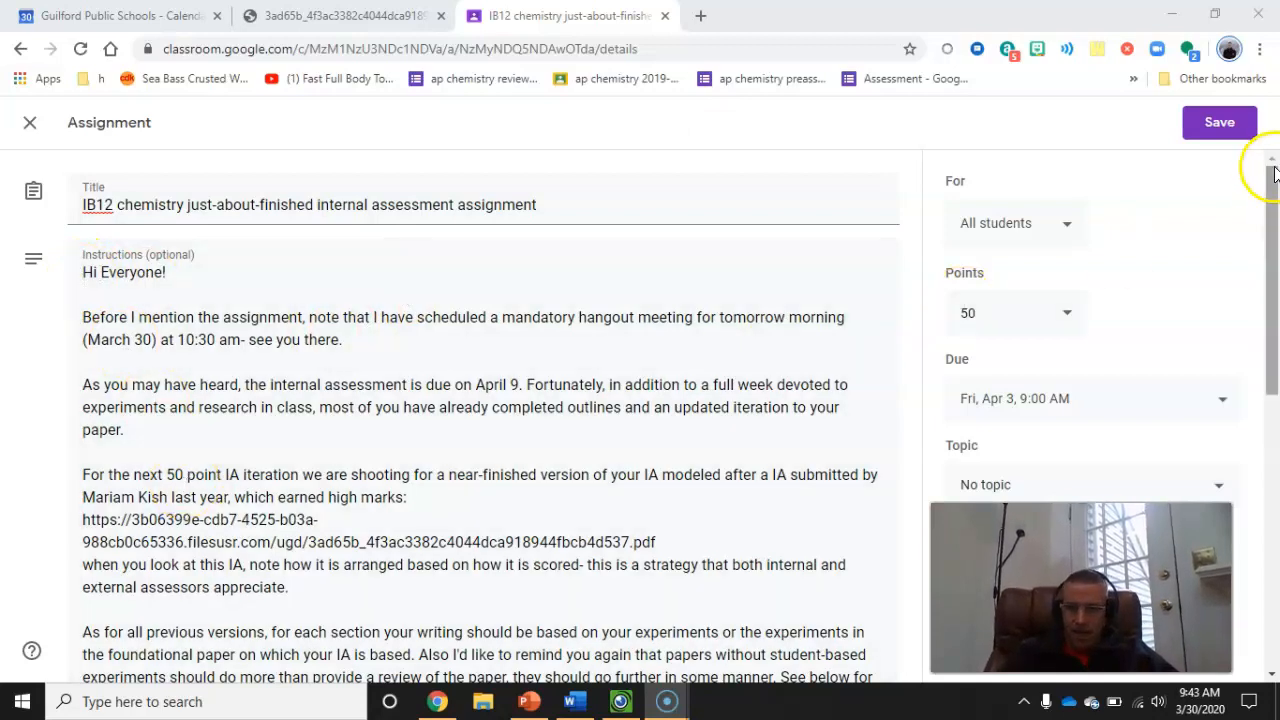
click(1218, 121)
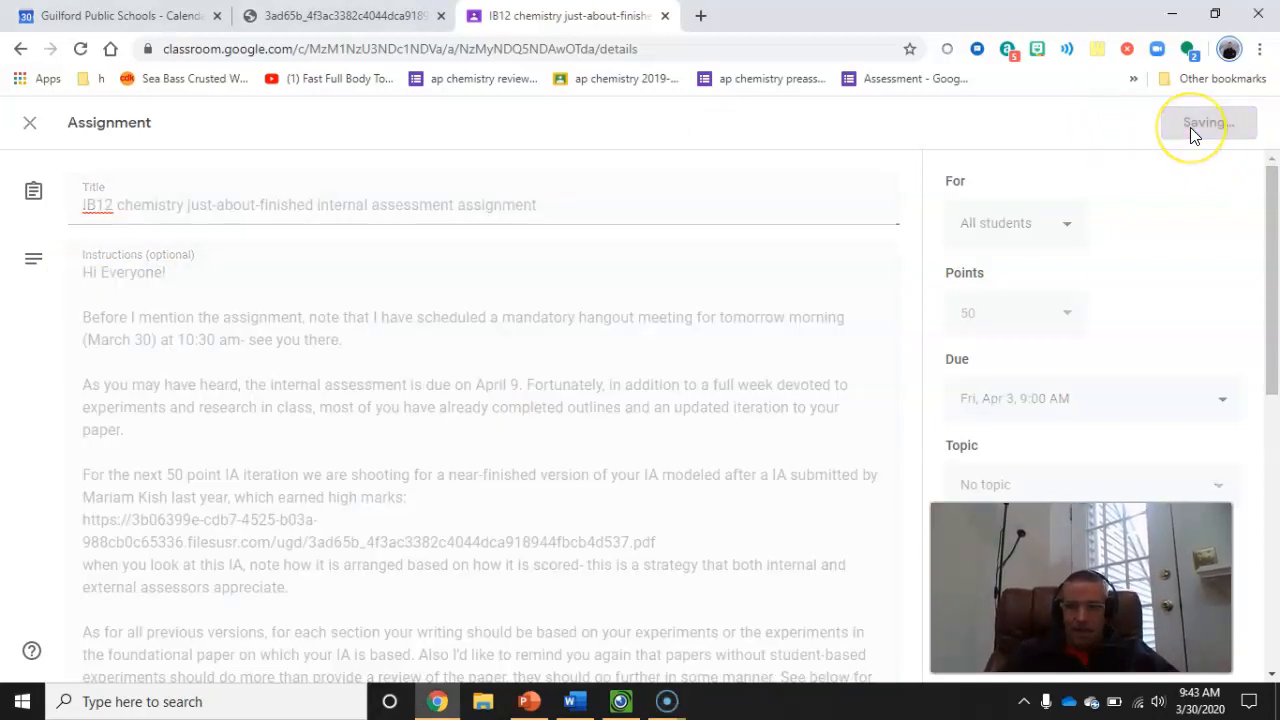
- Confirm the save, then scroll to the exemplar IA link and numbered sections list
click(1205, 122)
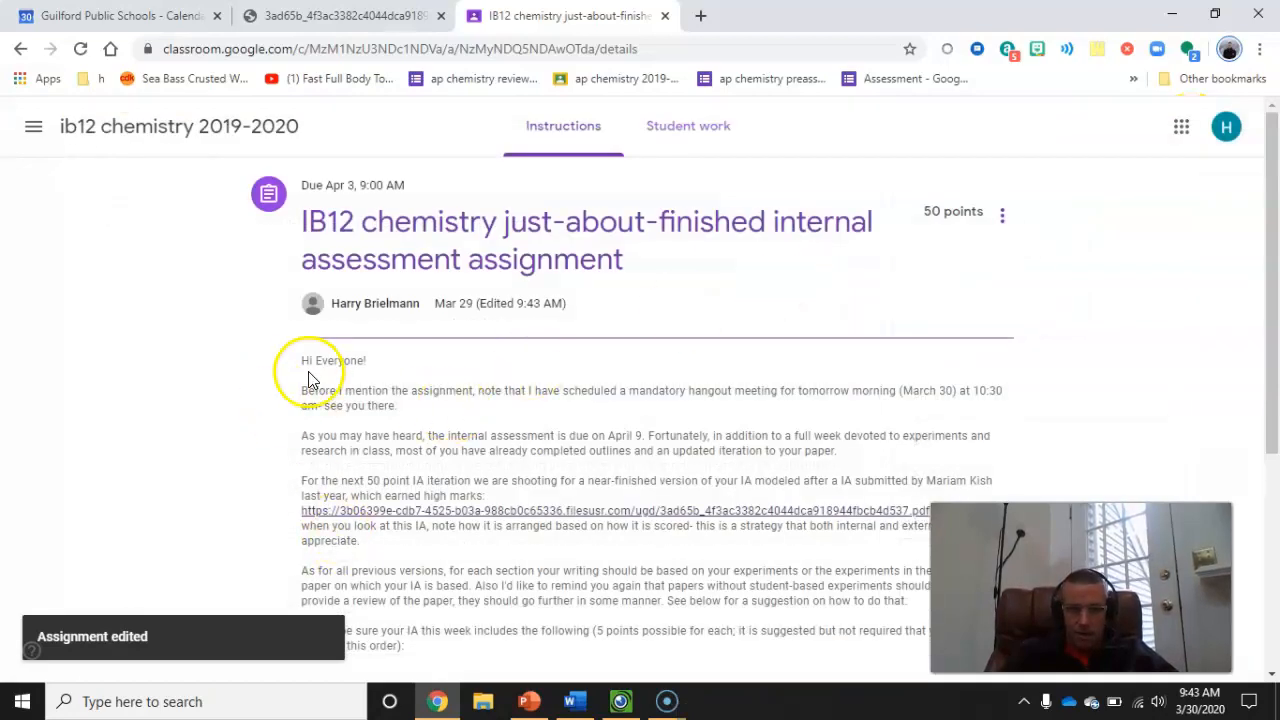
mouse_move(454, 412)
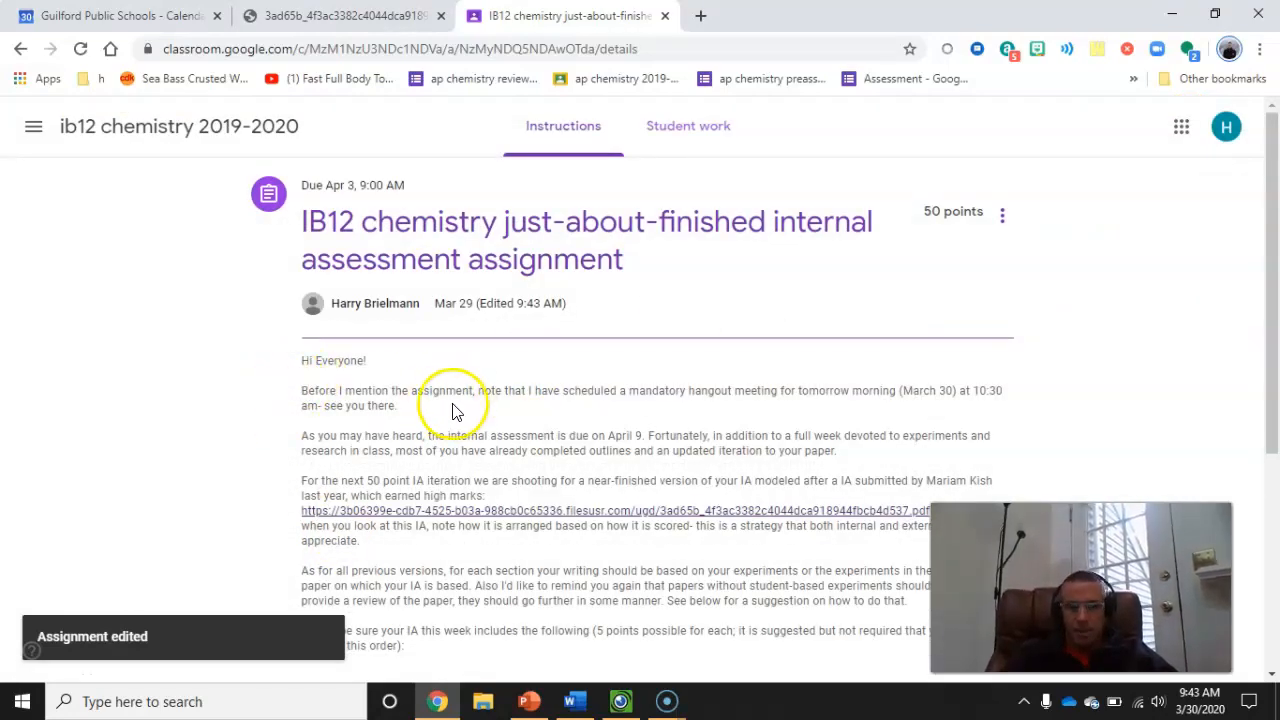
mouse_move(710, 405)
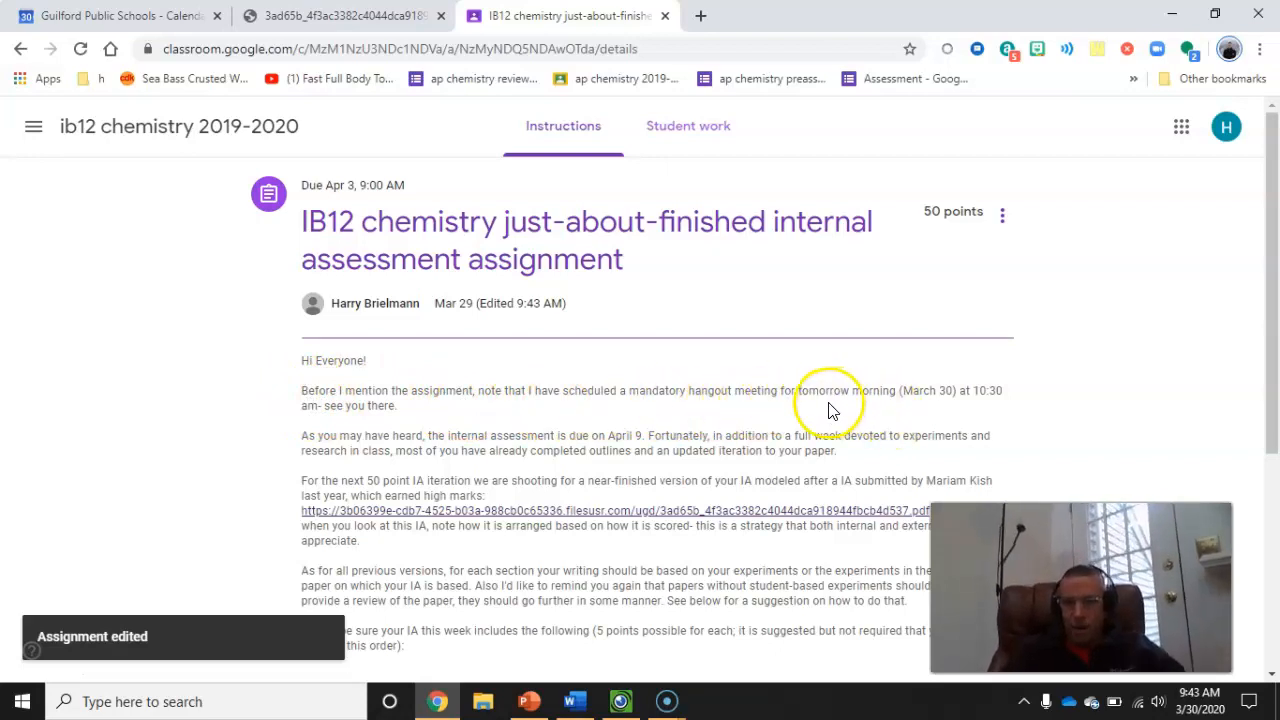
mouse_move(1000, 415)
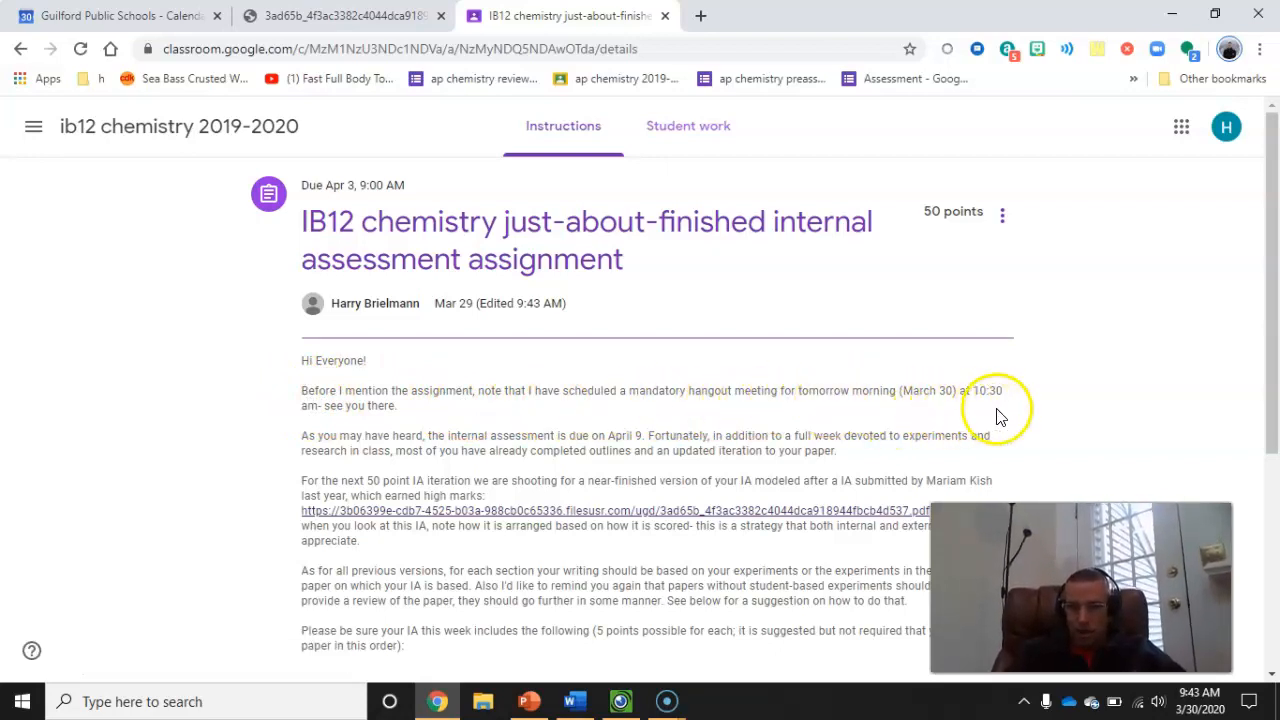
mouse_move(1088, 390)
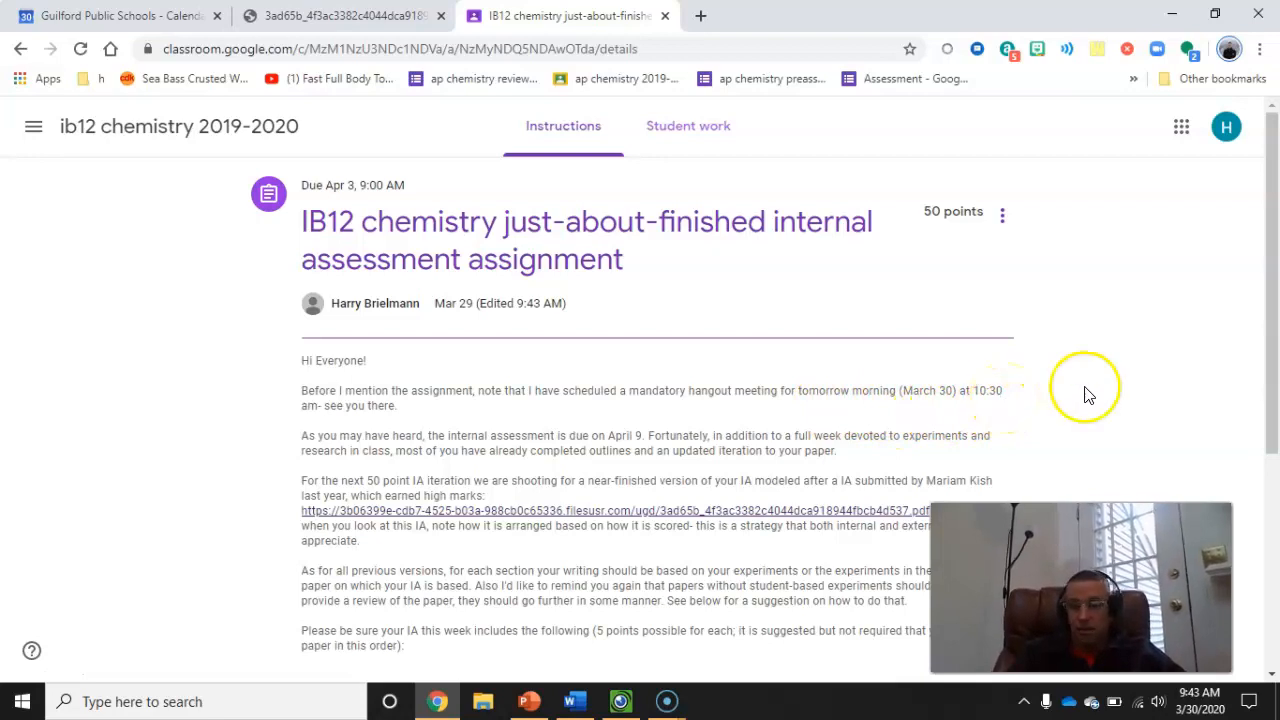
scroll(down, 3)
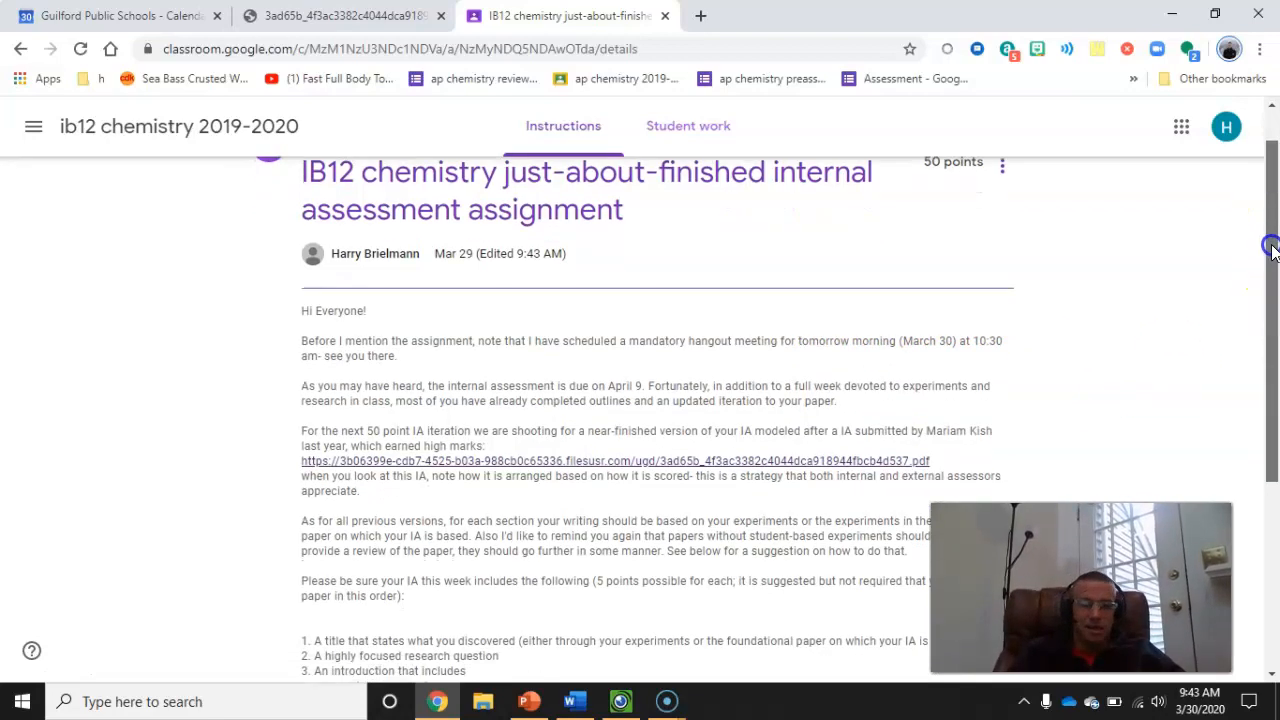
scroll(down, 3)
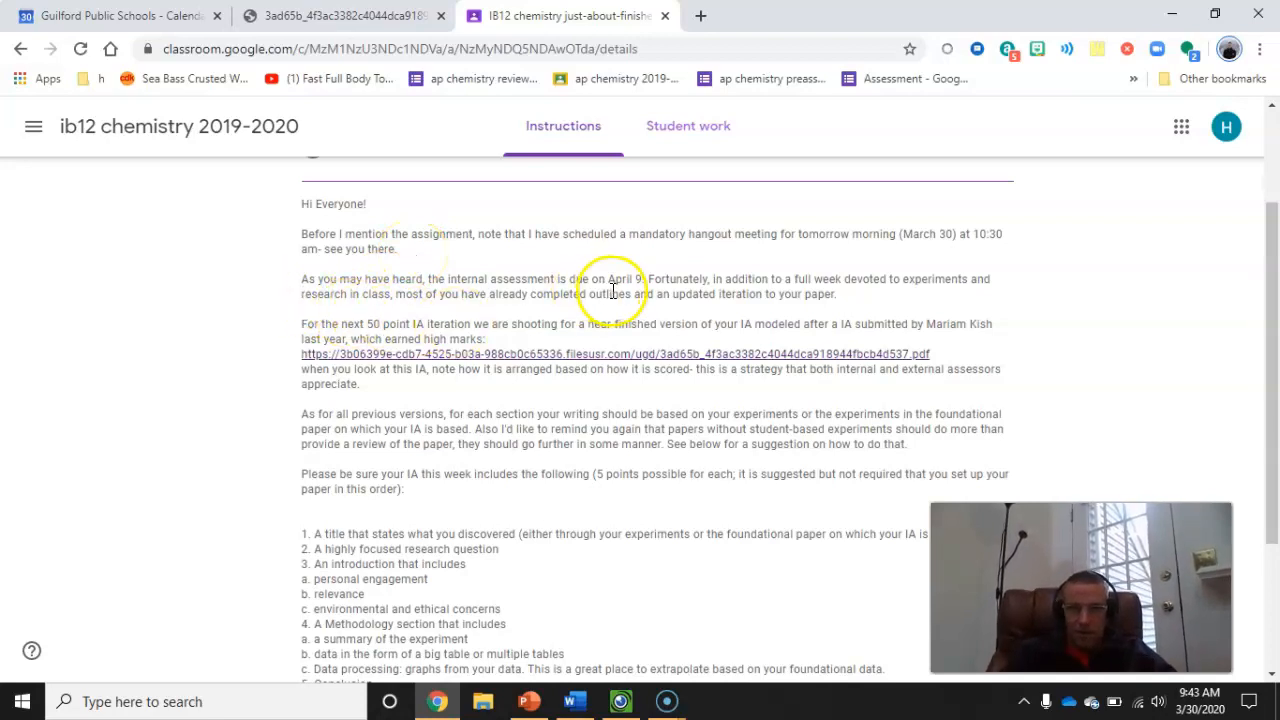
mouse_move(874, 302)
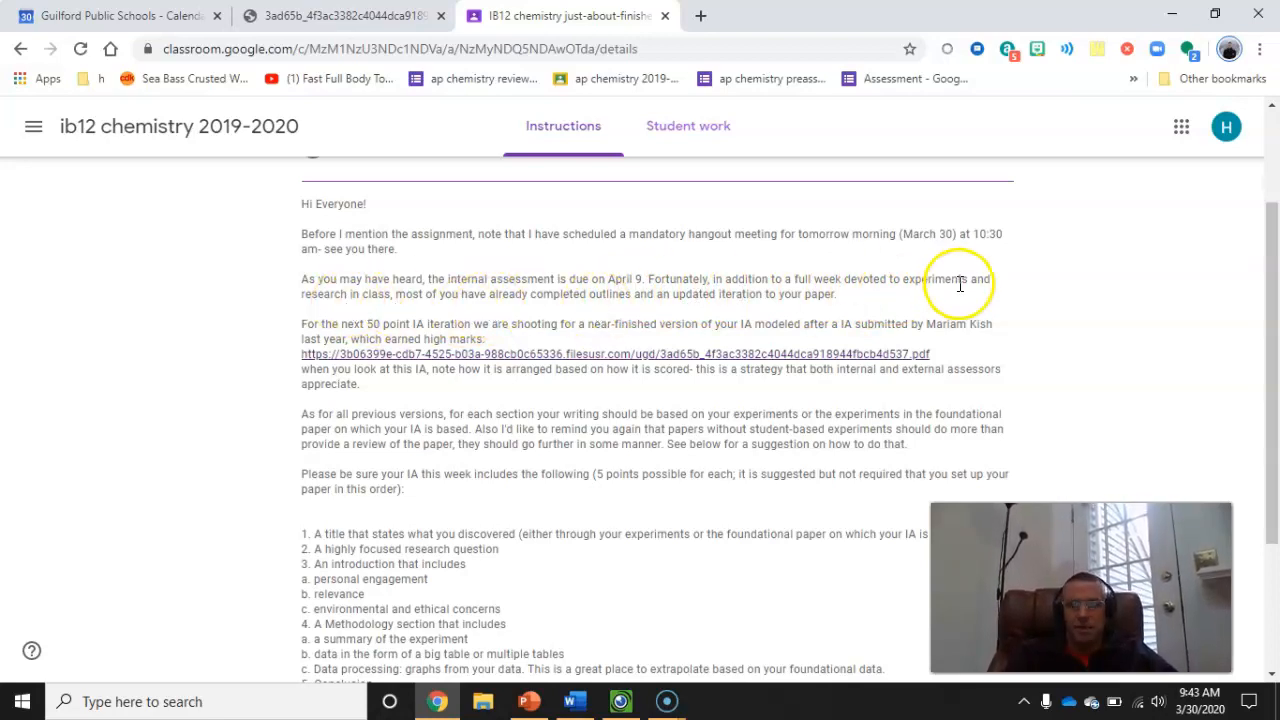
mouse_move(849, 307)
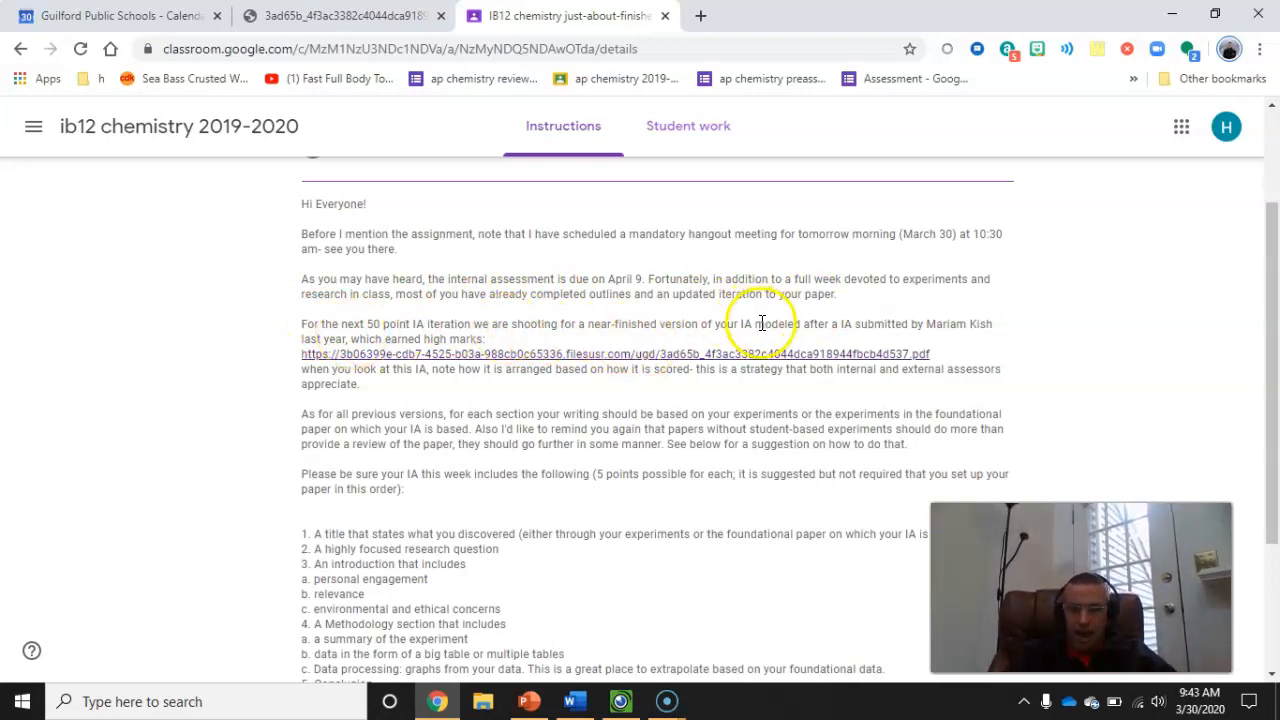
mouse_move(912, 324)
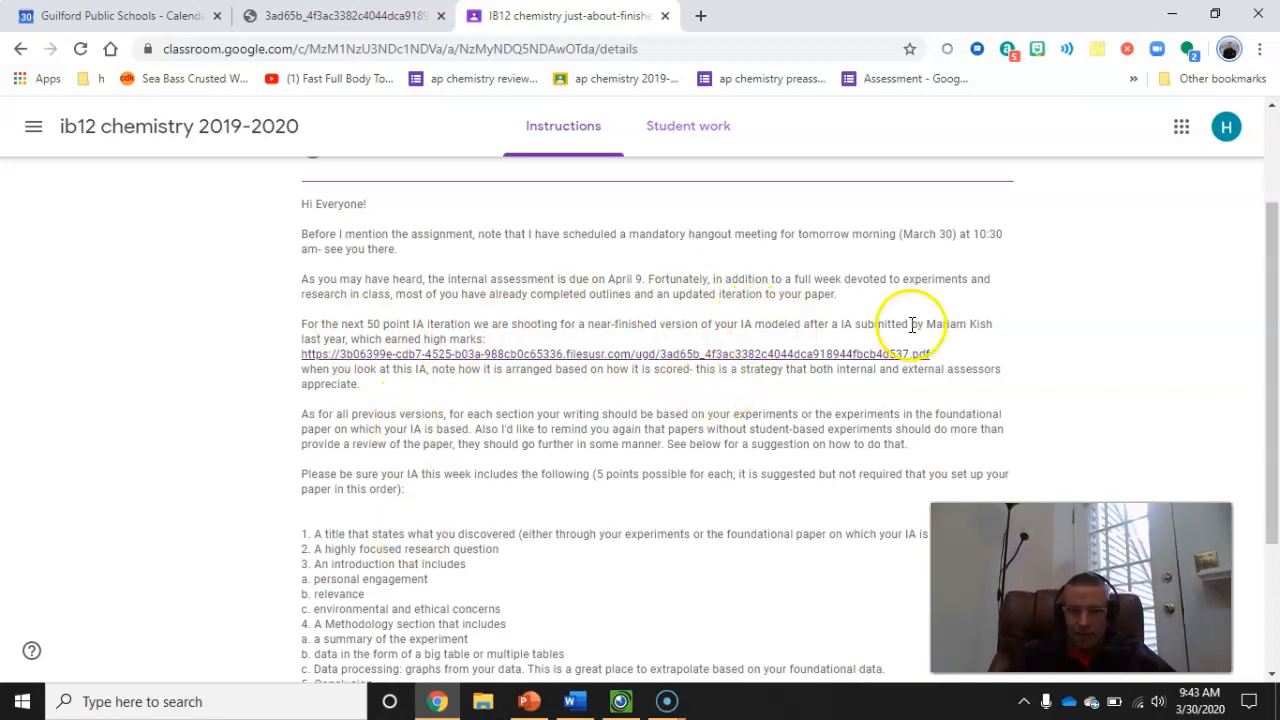
mouse_move(344, 369)
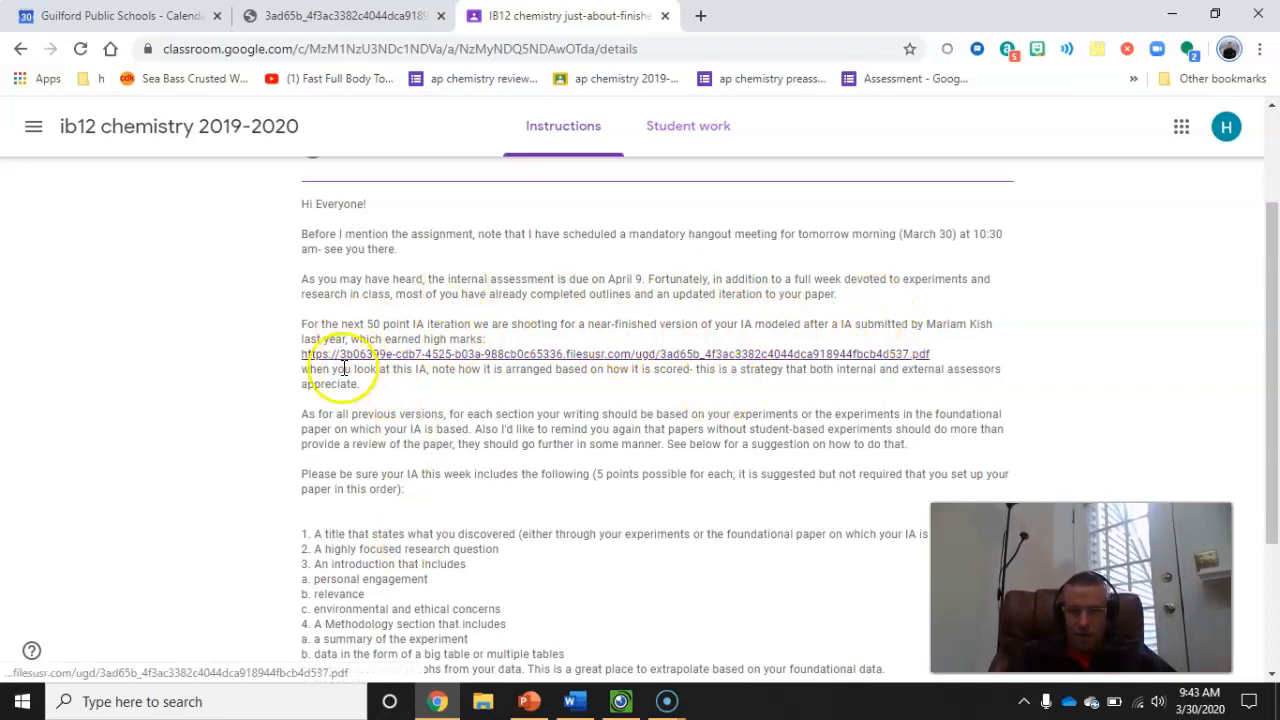
mouse_move(531, 375)
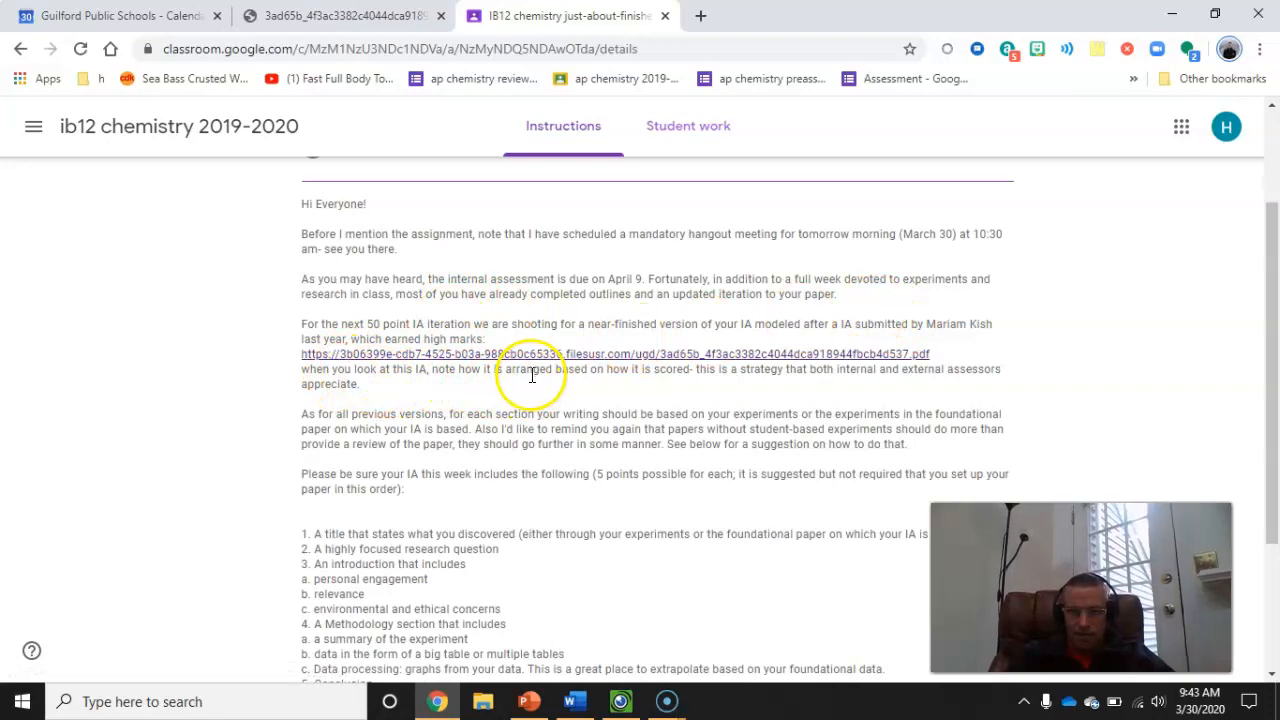
mouse_move(497, 358)
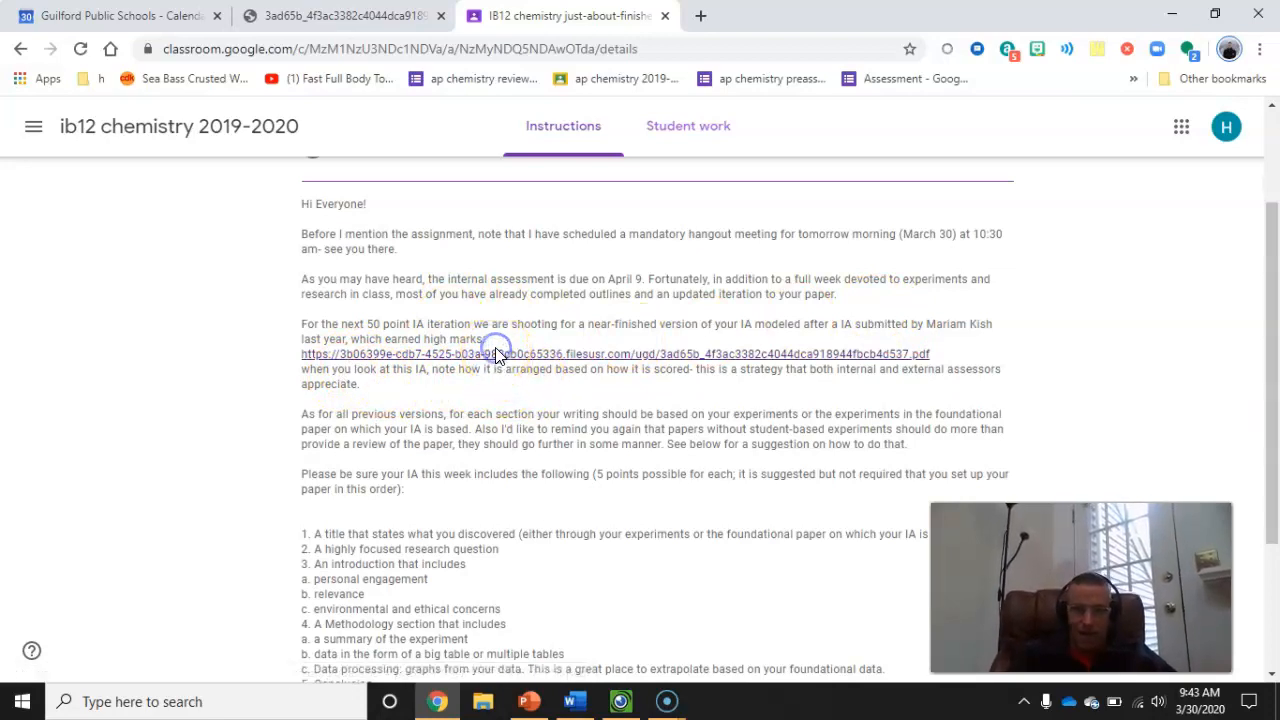
- Open the exemplar IA PDF and read its Introduction and Background comments through page 3
click(495, 354)
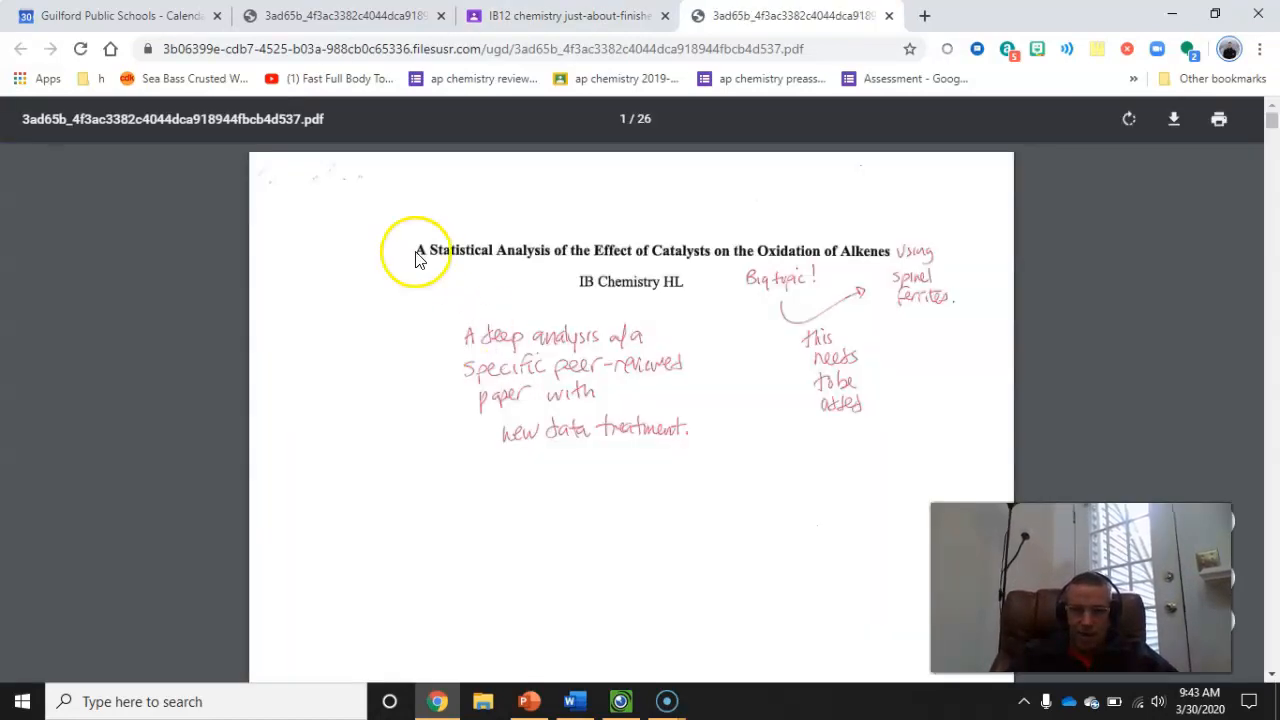
mouse_move(463, 277)
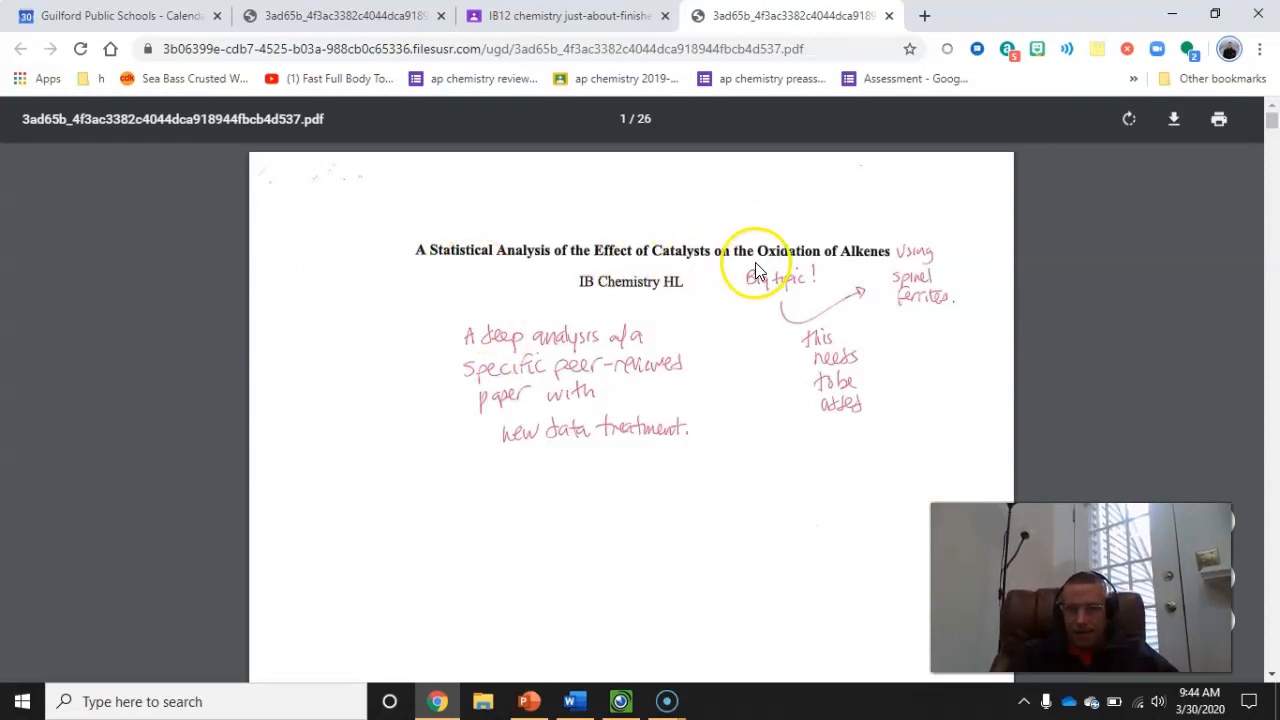
mouse_move(970, 230)
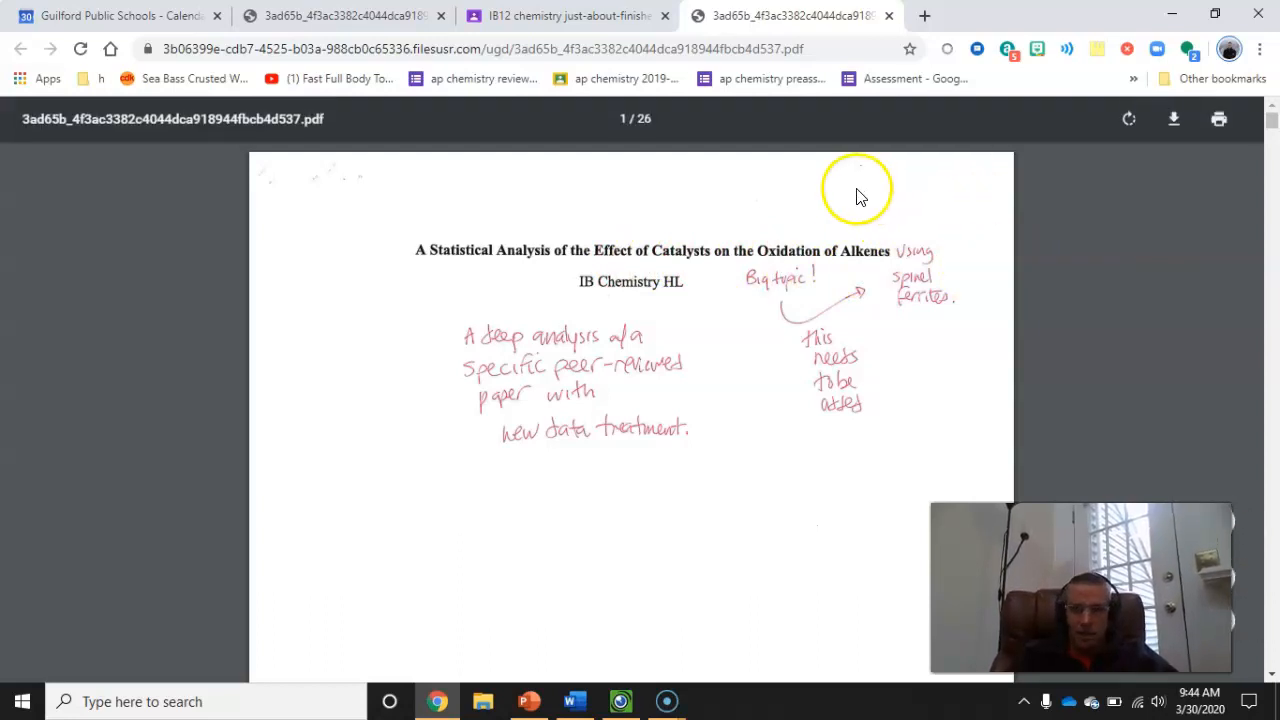
mouse_move(868, 209)
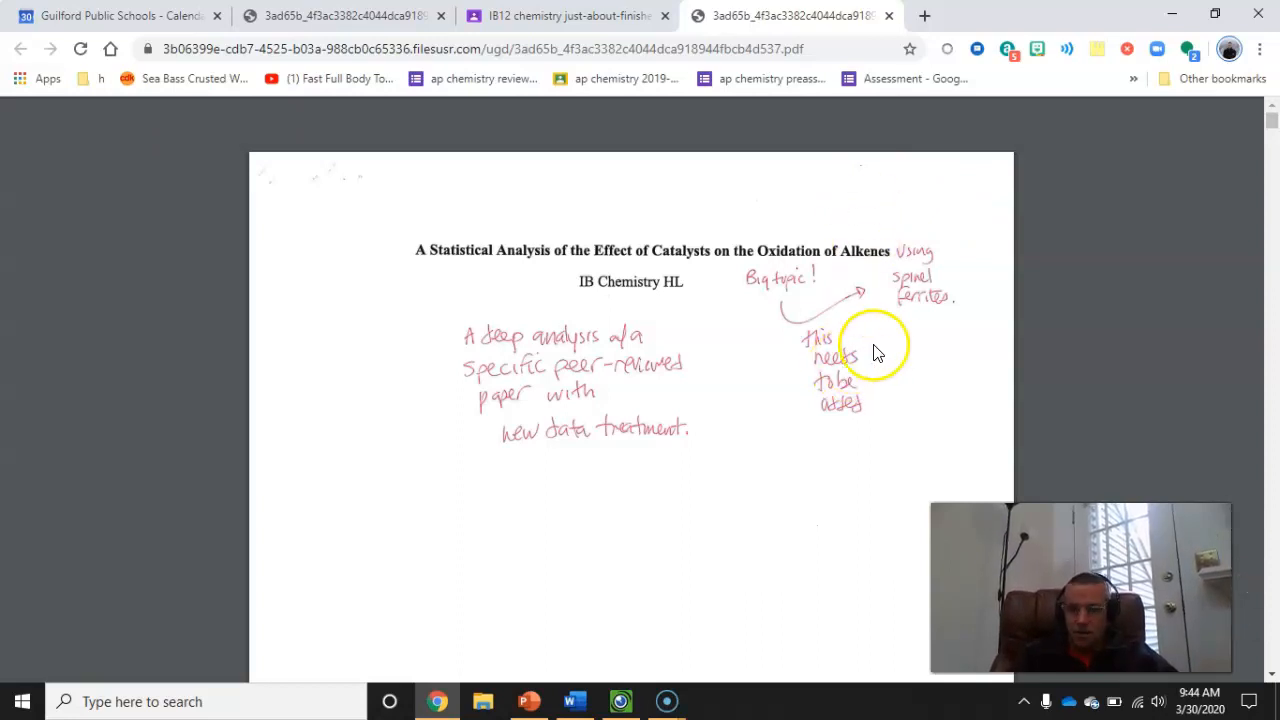
mouse_move(369, 223)
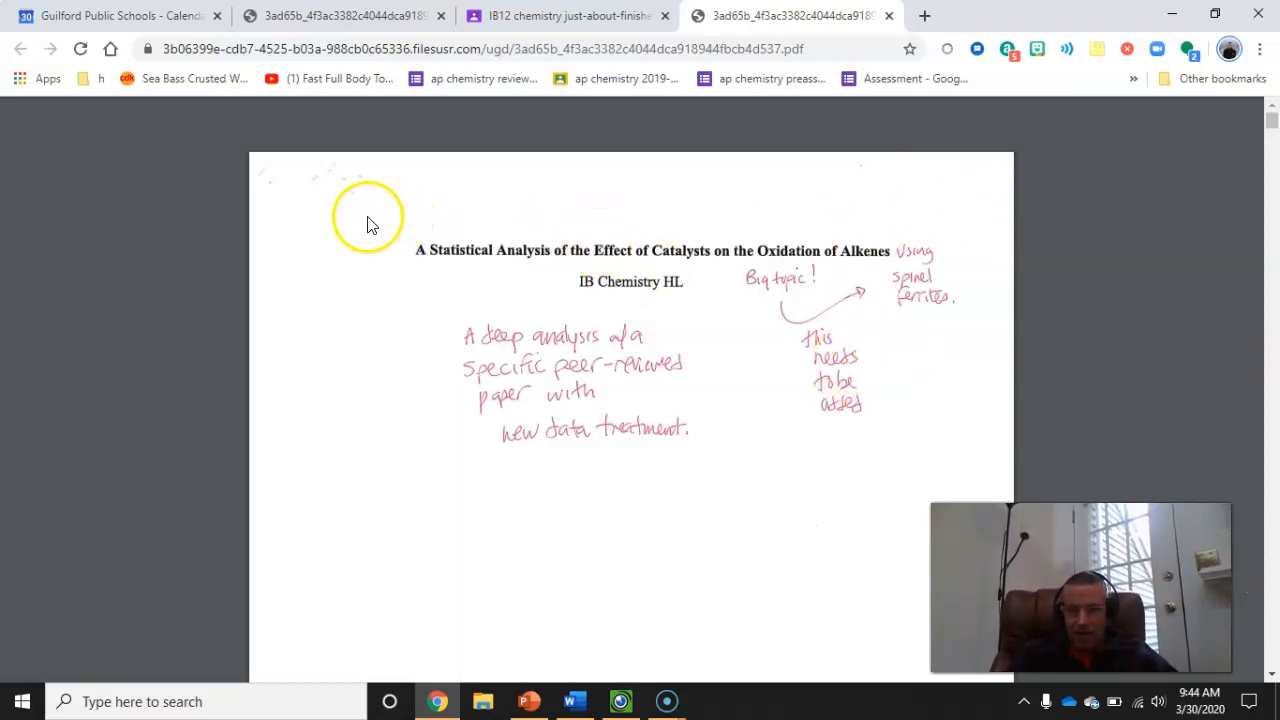
mouse_move(428, 258)
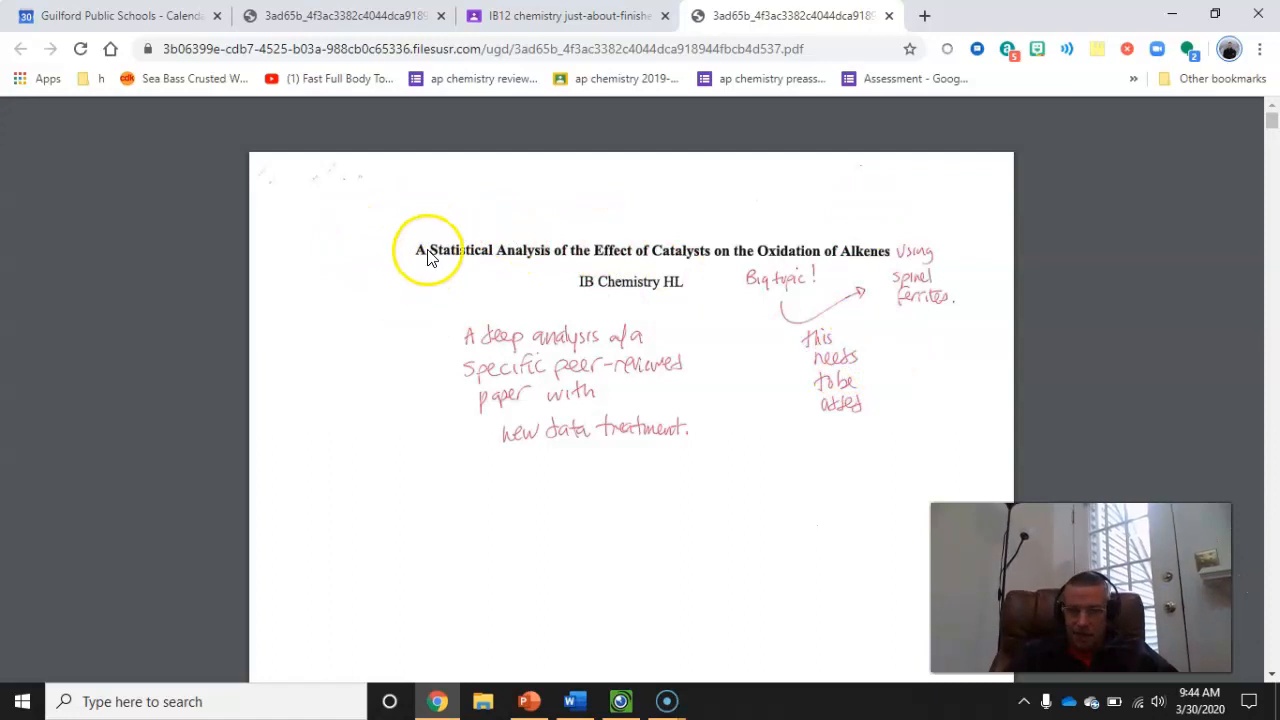
mouse_move(922, 355)
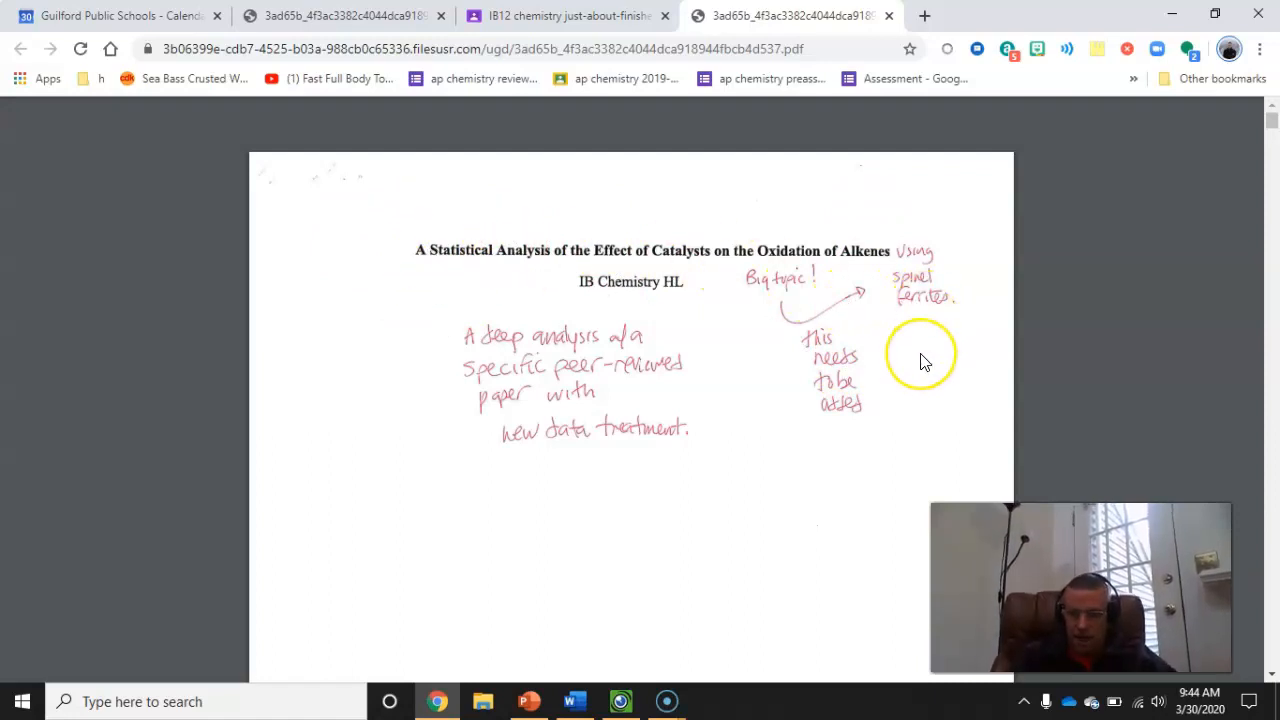
scroll(down, 3)
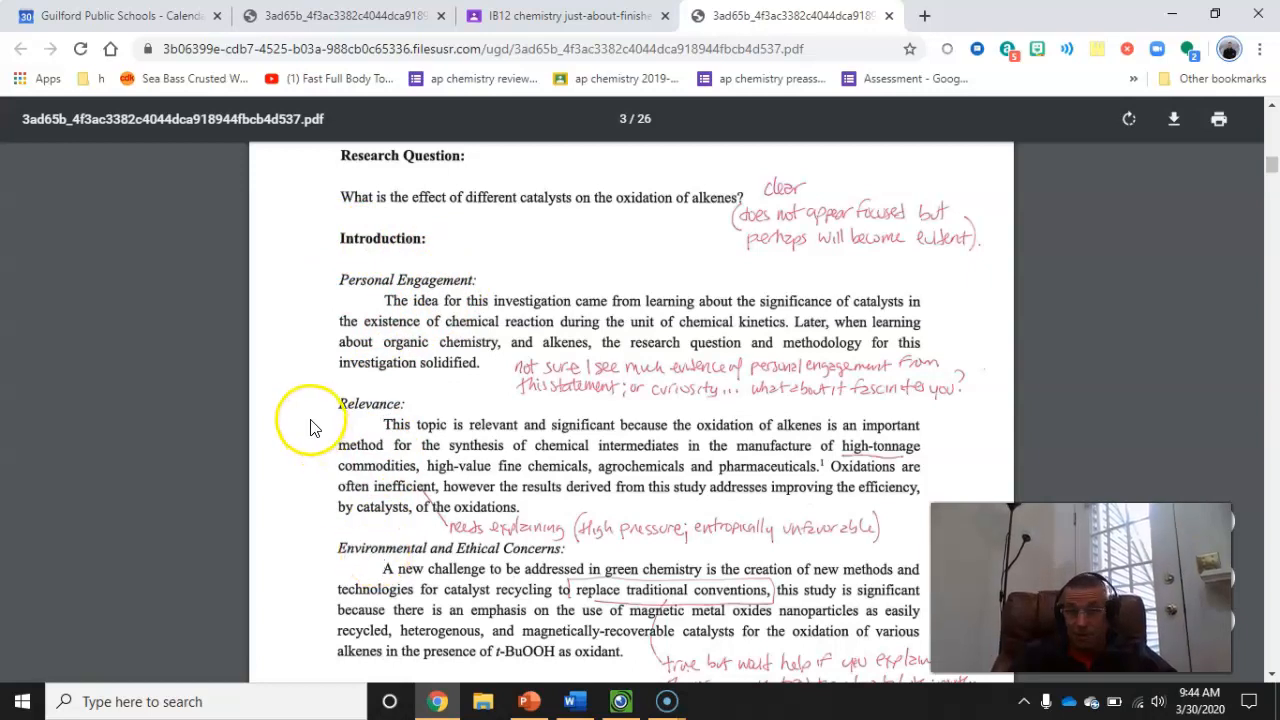
mouse_move(778, 290)
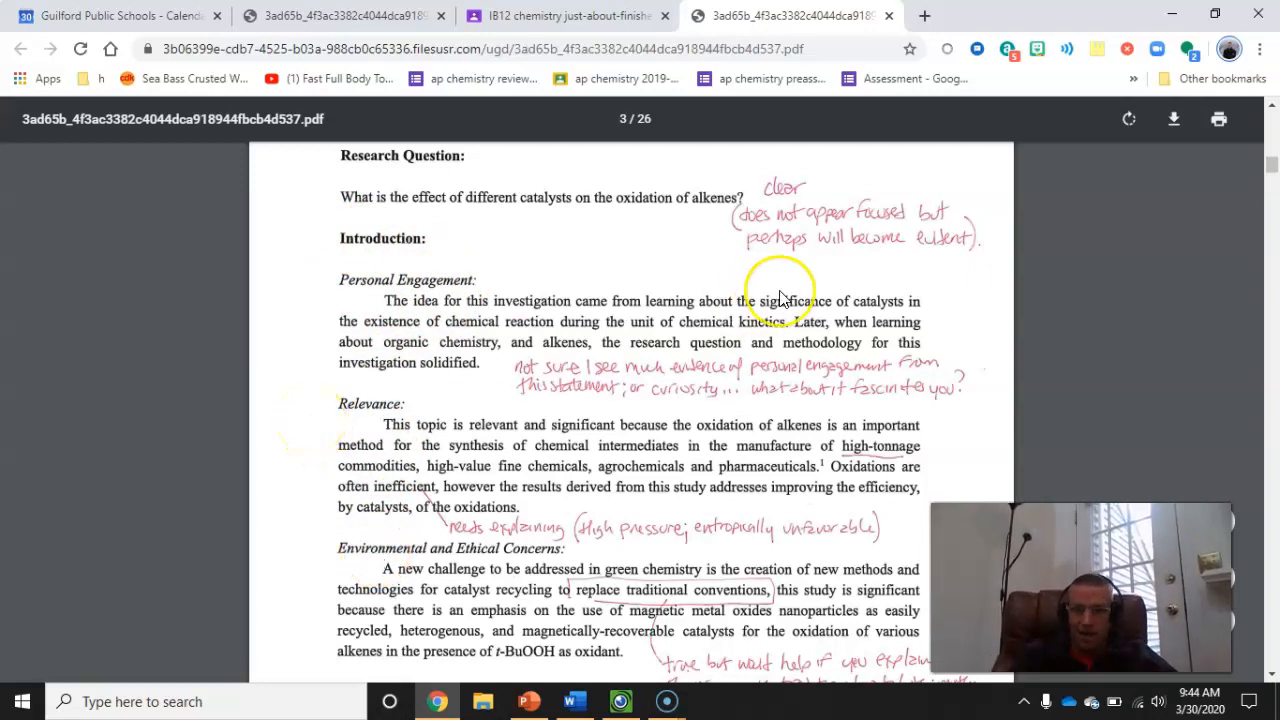
scroll(down, 3)
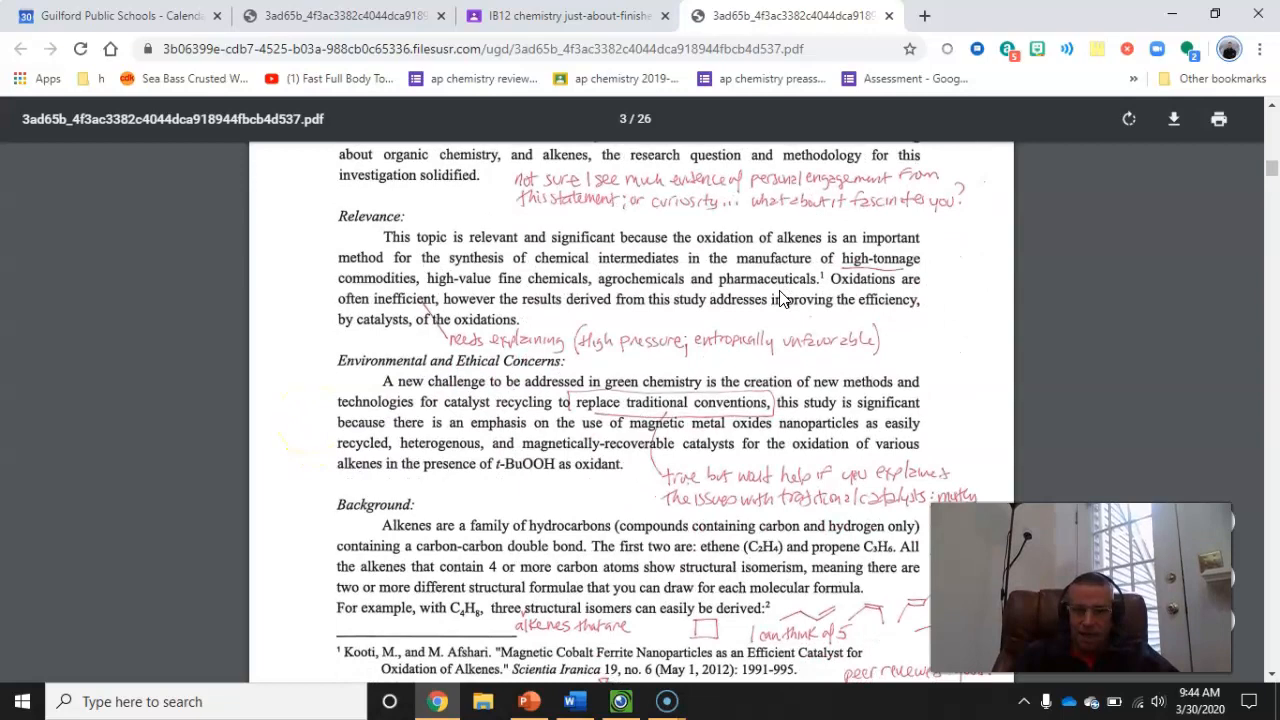
scroll(down, 3)
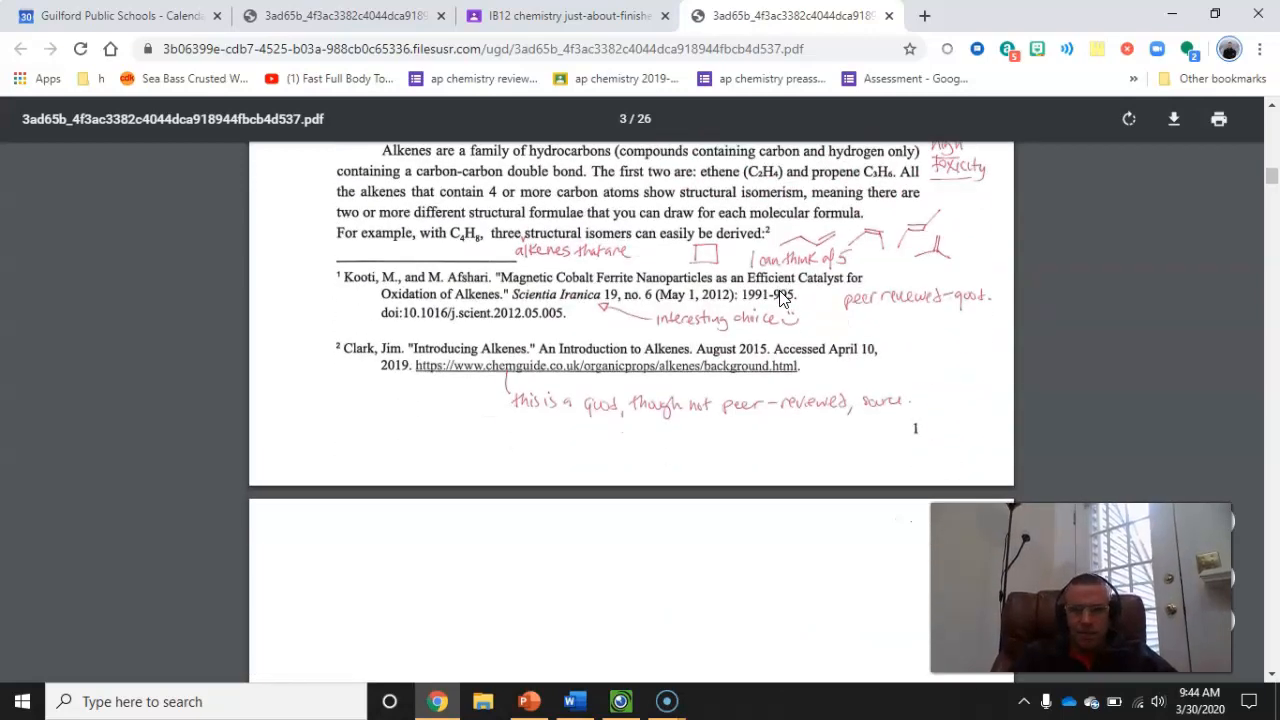
scroll(up, 3)
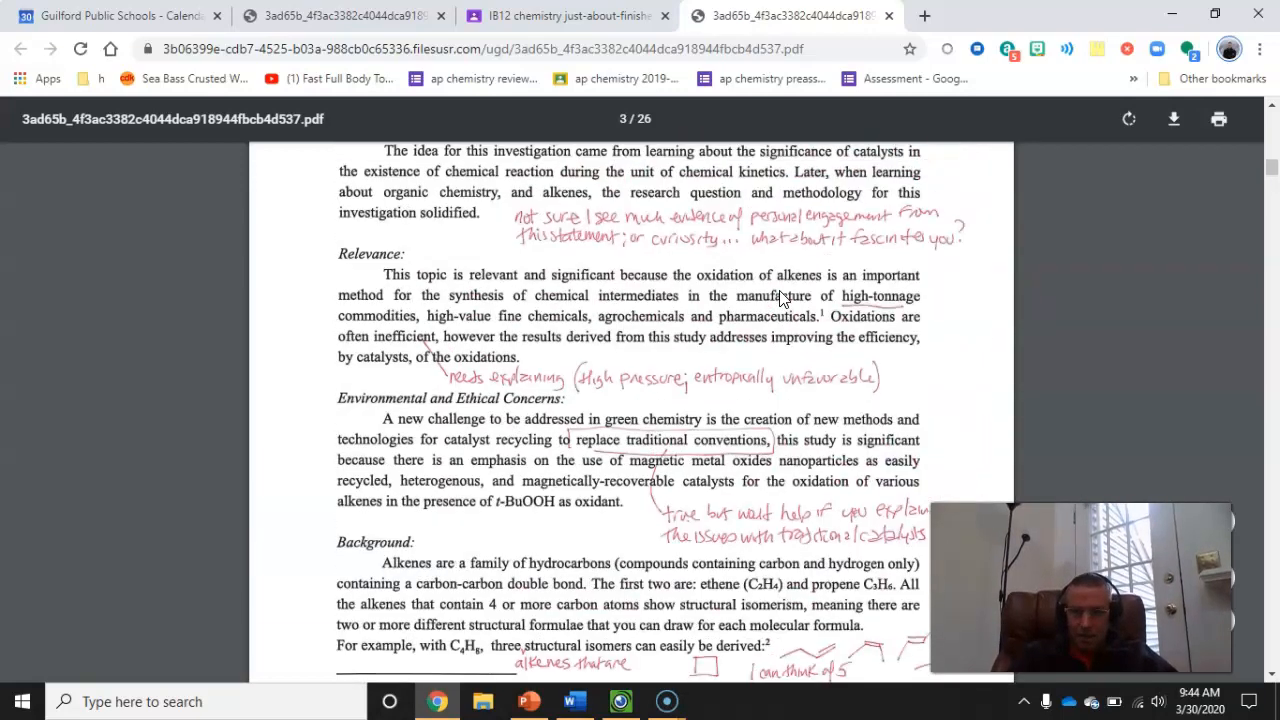
scroll(down, 3)
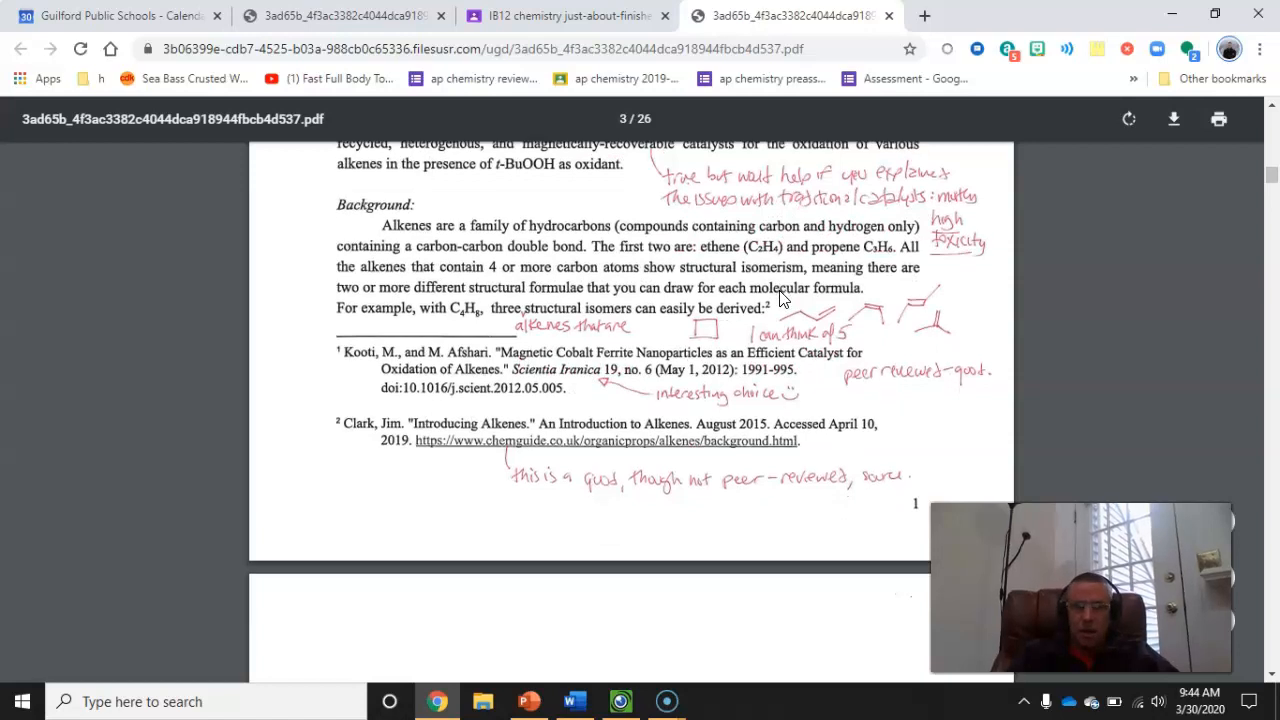
mouse_move(68, 55)
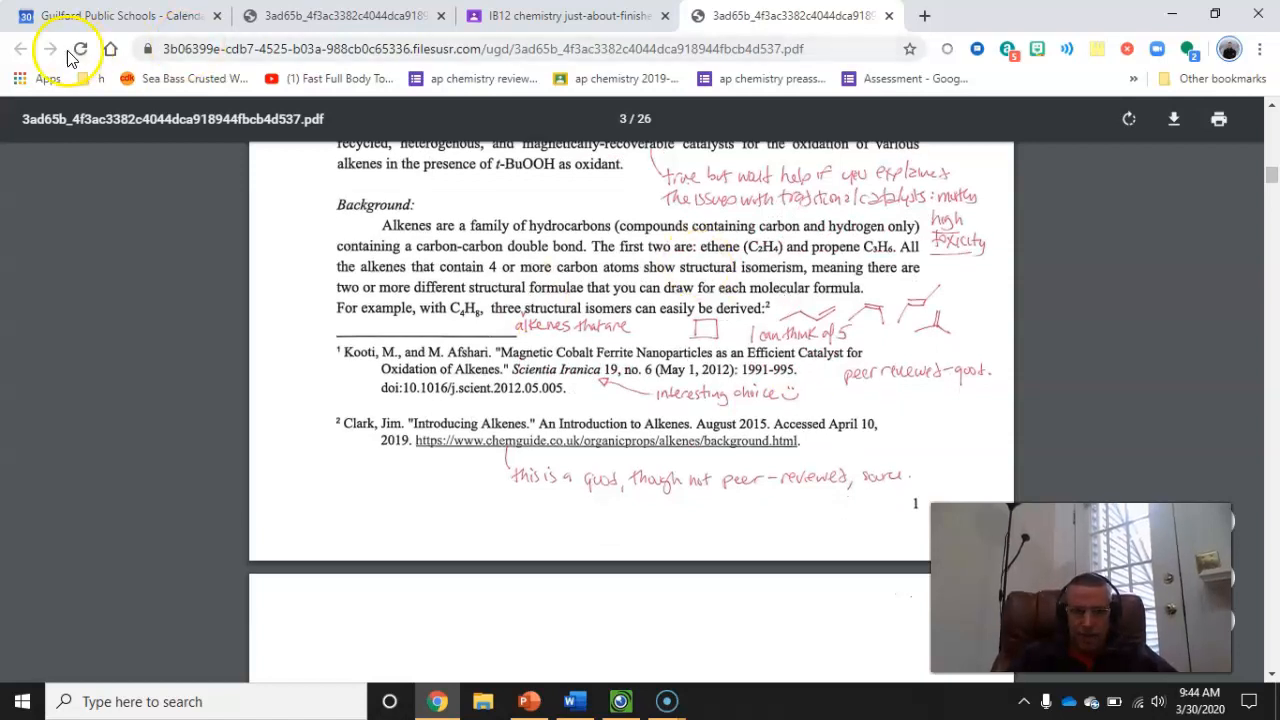
- Switch back to the IB12 chemistry assignment tab in Chrome
click(578, 15)
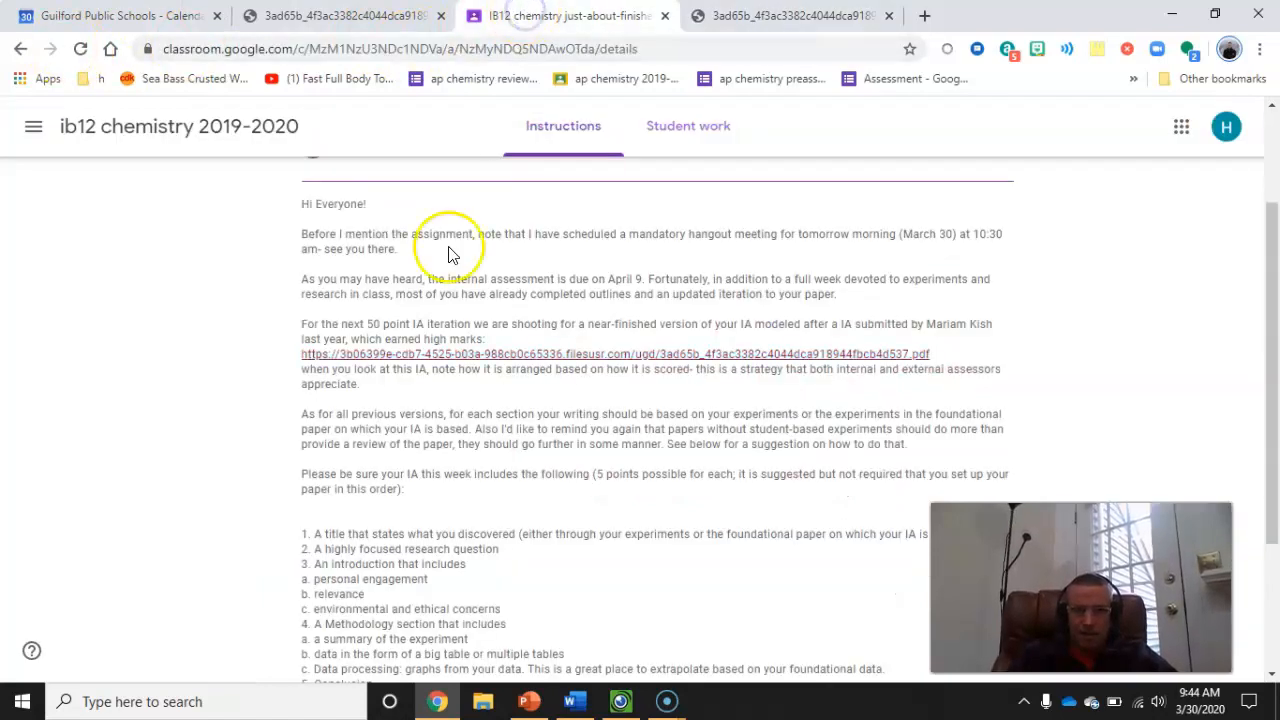
mouse_move(580, 372)
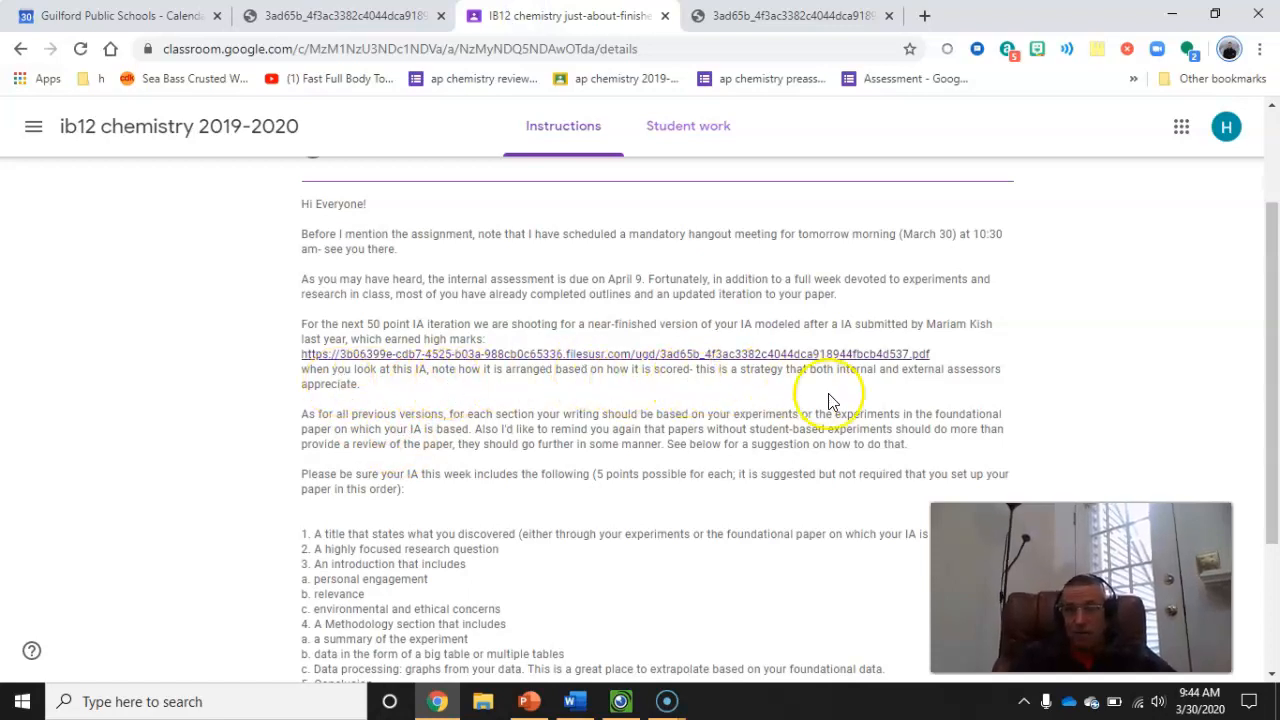
mouse_move(882, 390)
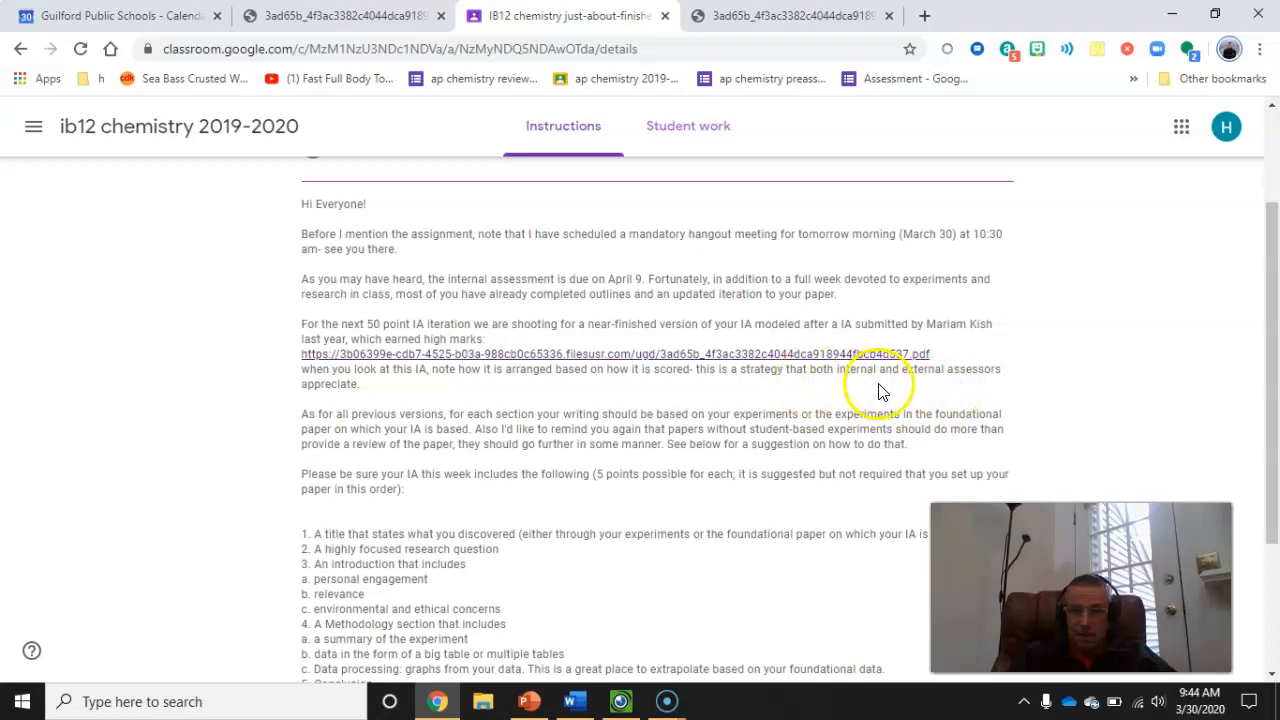
mouse_move(992, 390)
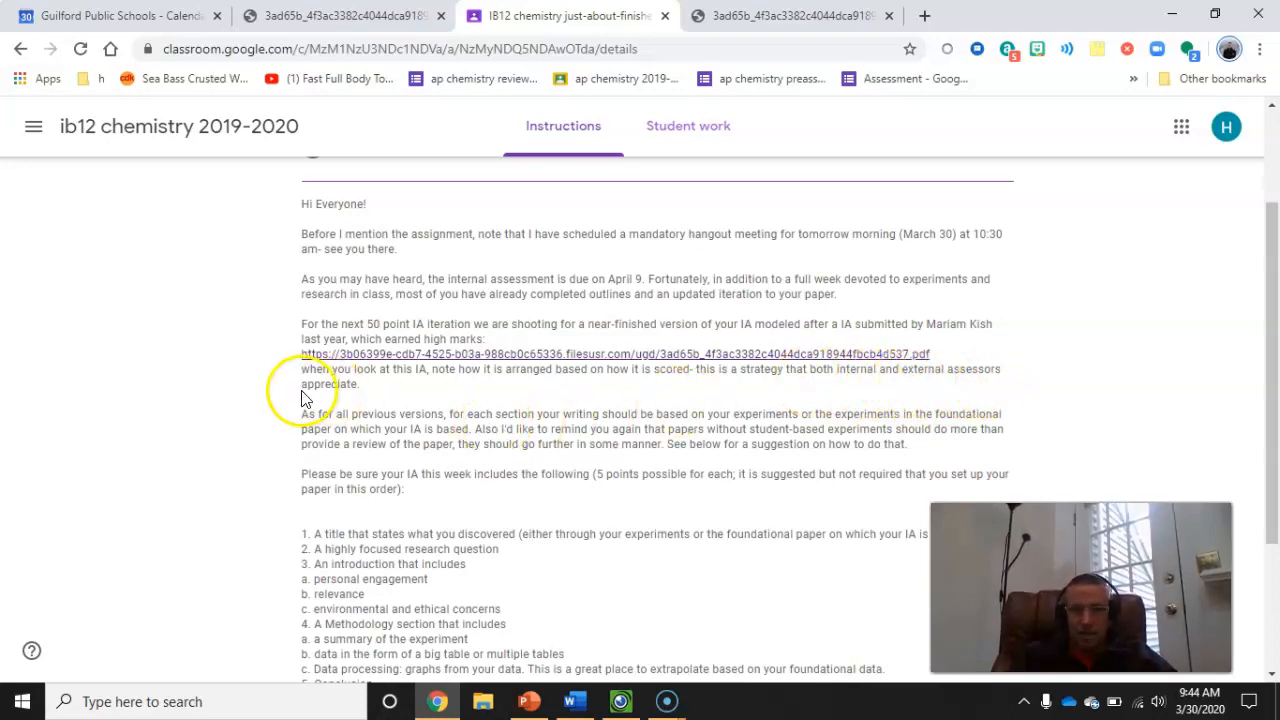
mouse_move(520, 428)
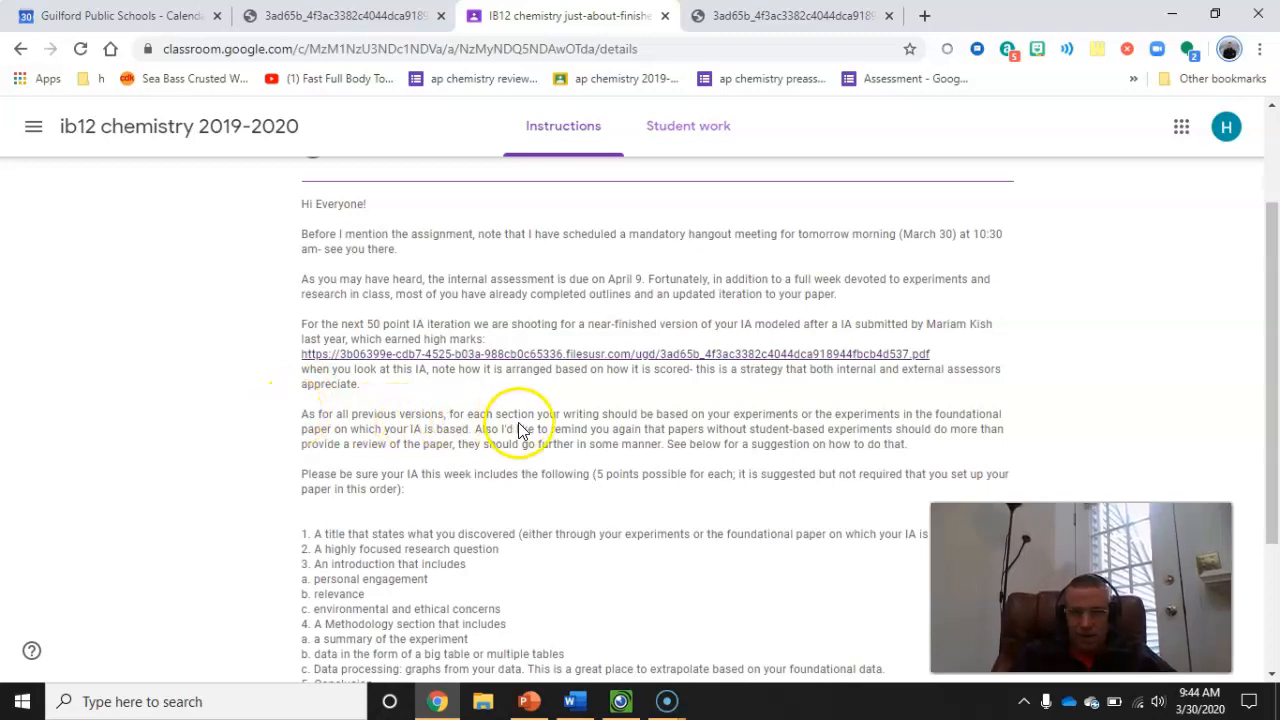
mouse_move(602, 426)
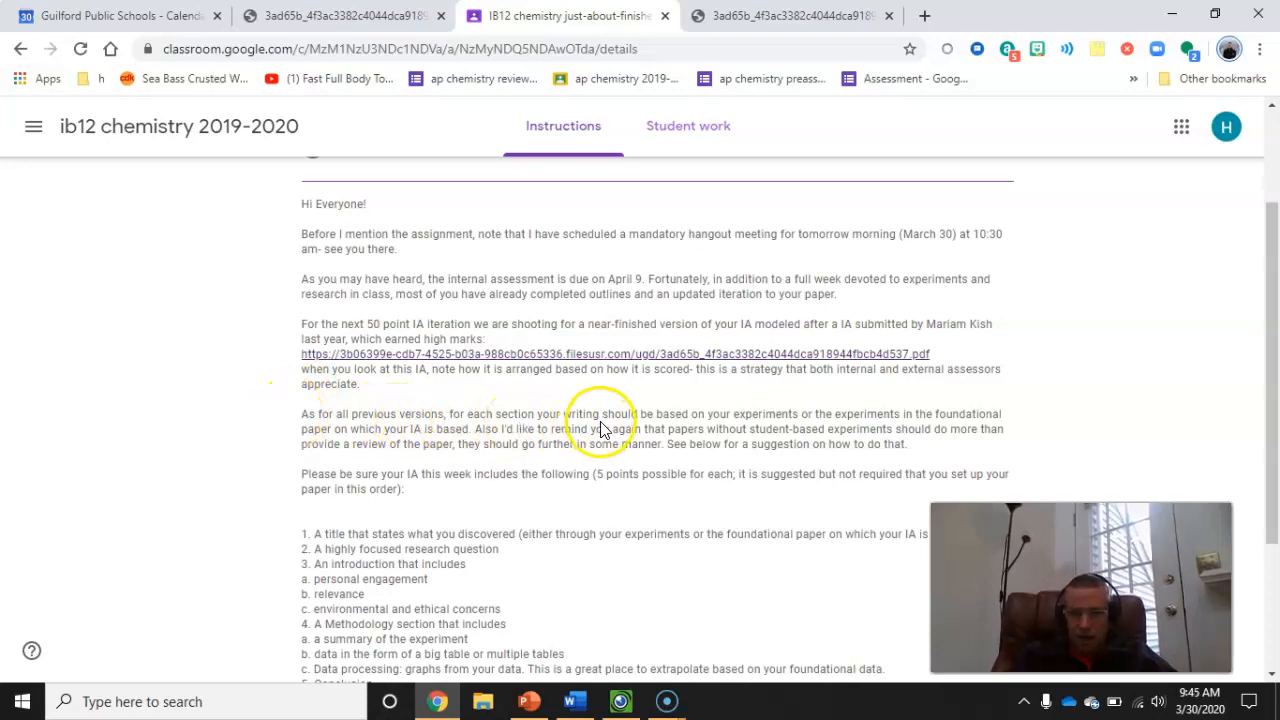
mouse_move(775, 430)
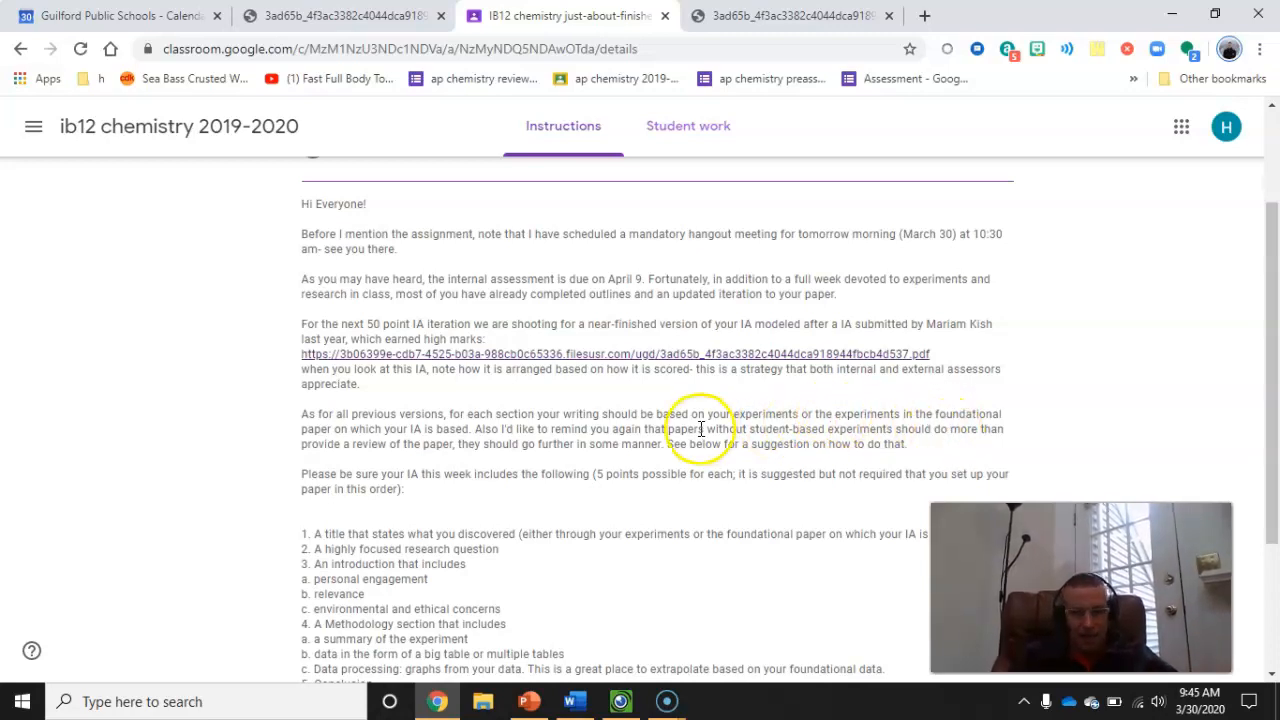
mouse_move(929, 426)
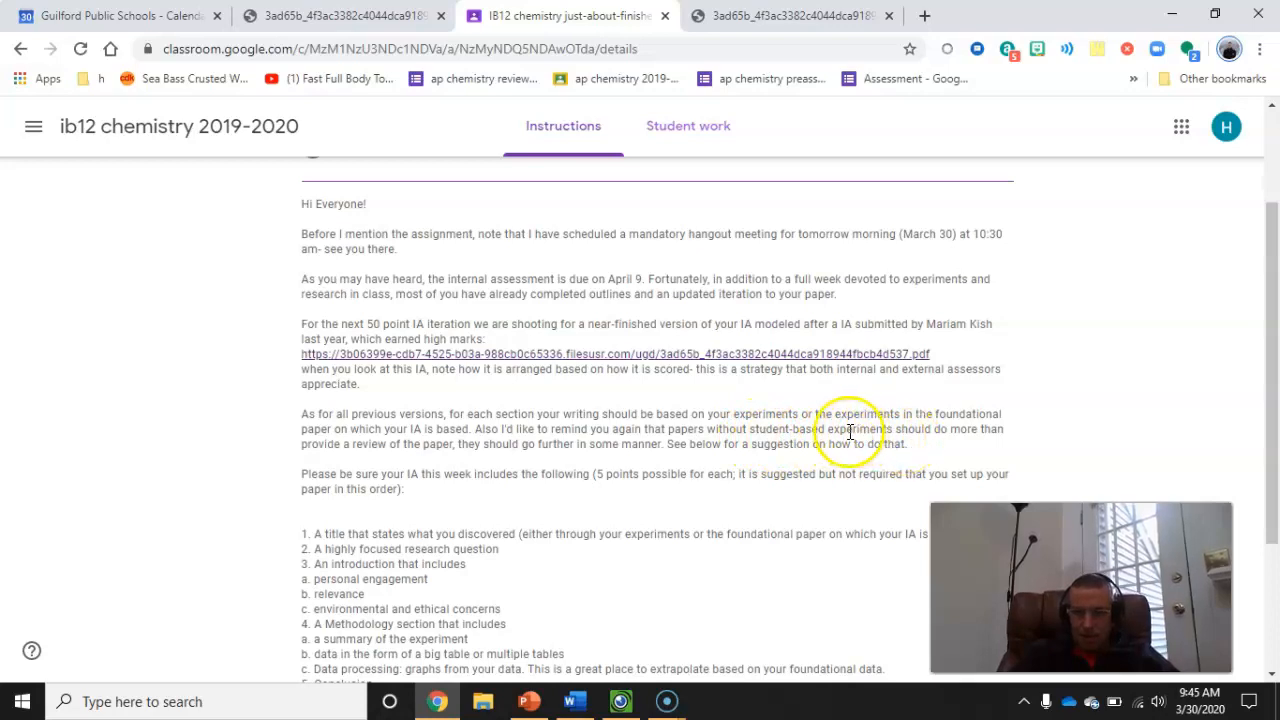
mouse_move(386, 458)
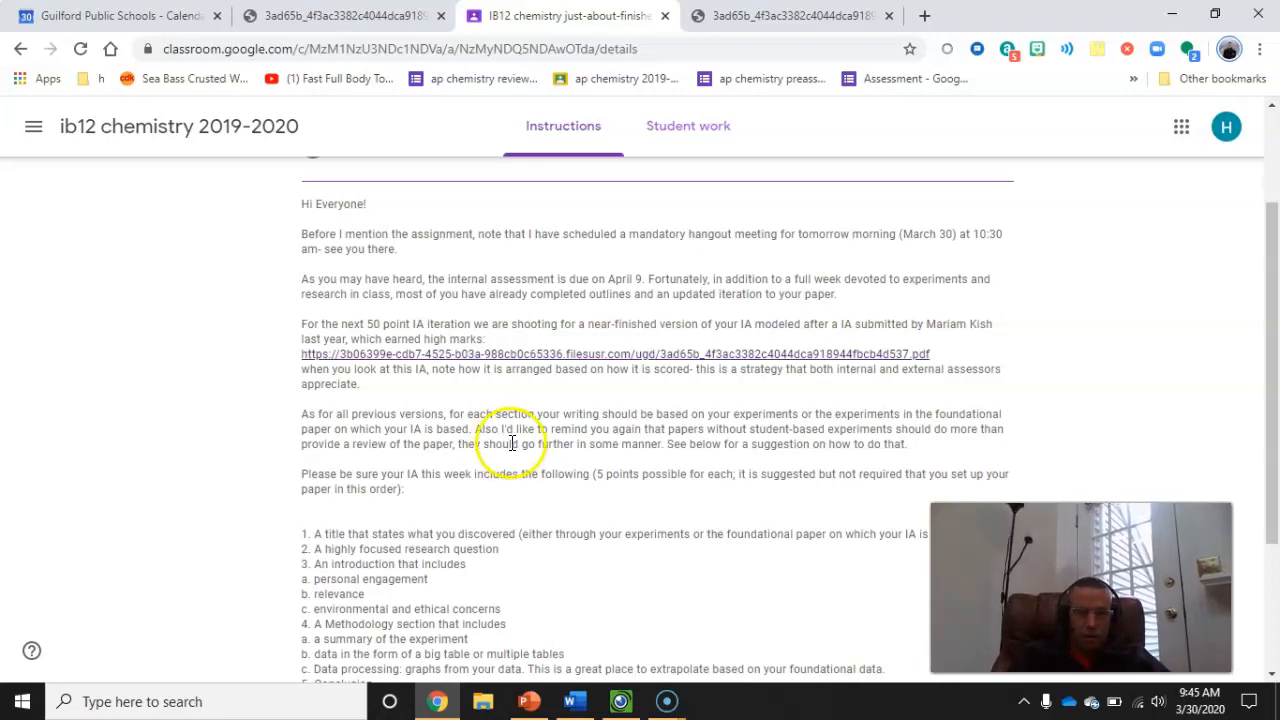
mouse_move(675, 460)
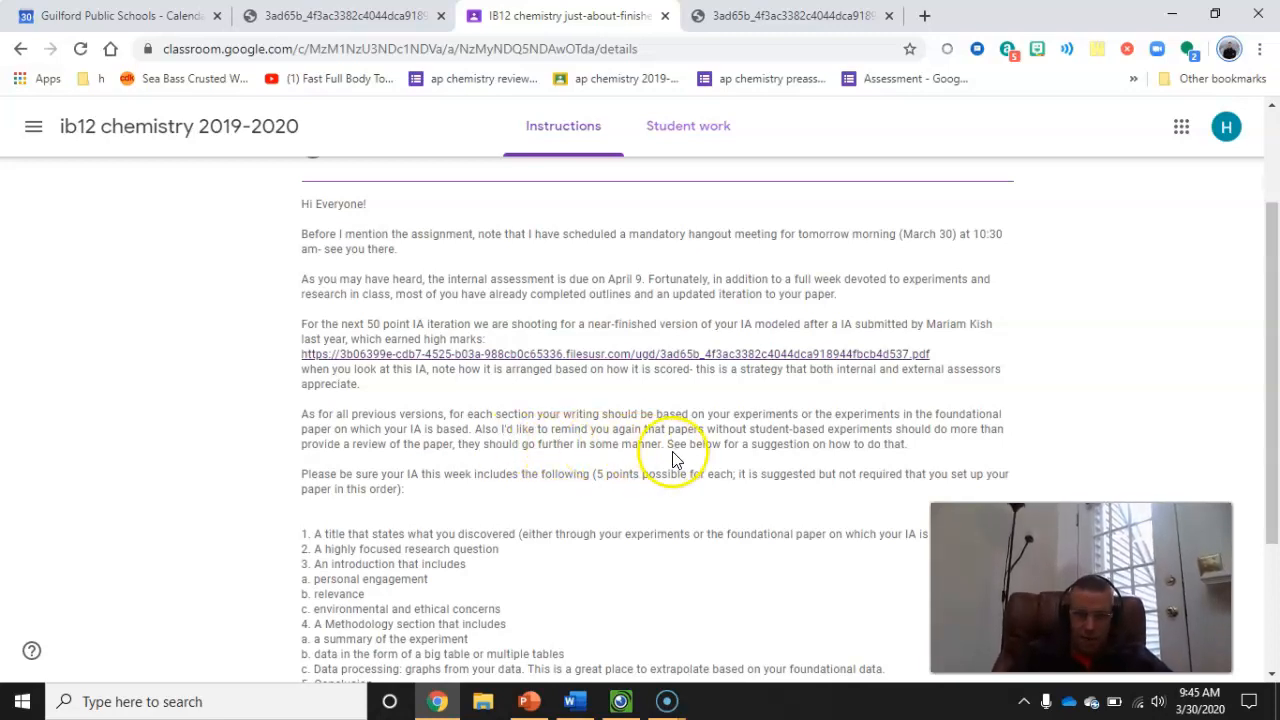
mouse_move(696, 460)
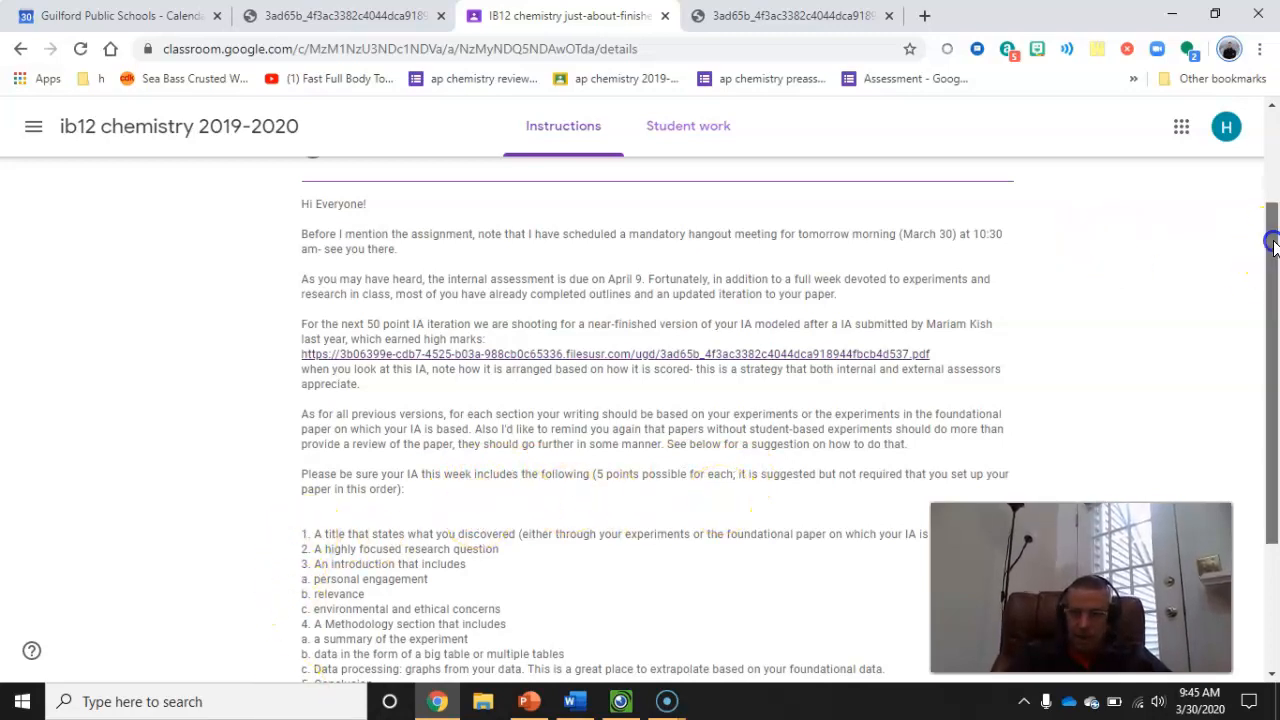
- Scroll down to the required IA sections list, closing note and Class comments
scroll(down, 3)
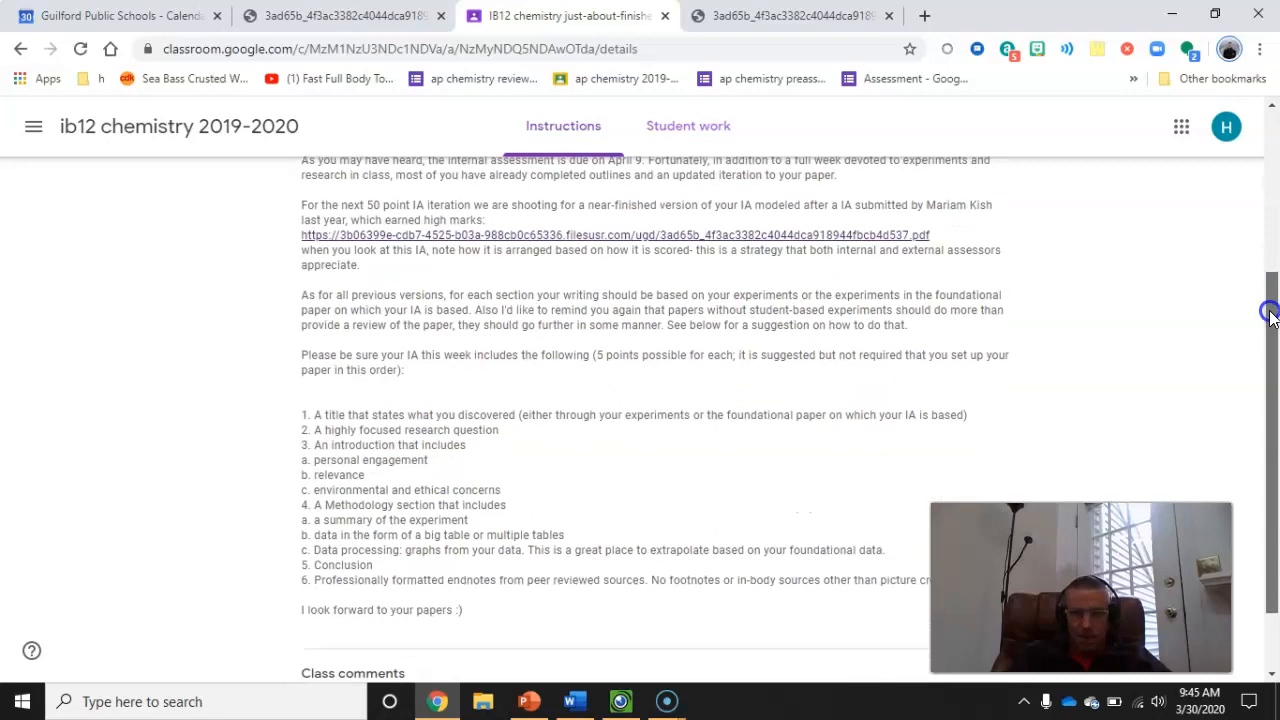
scroll(down, 3)
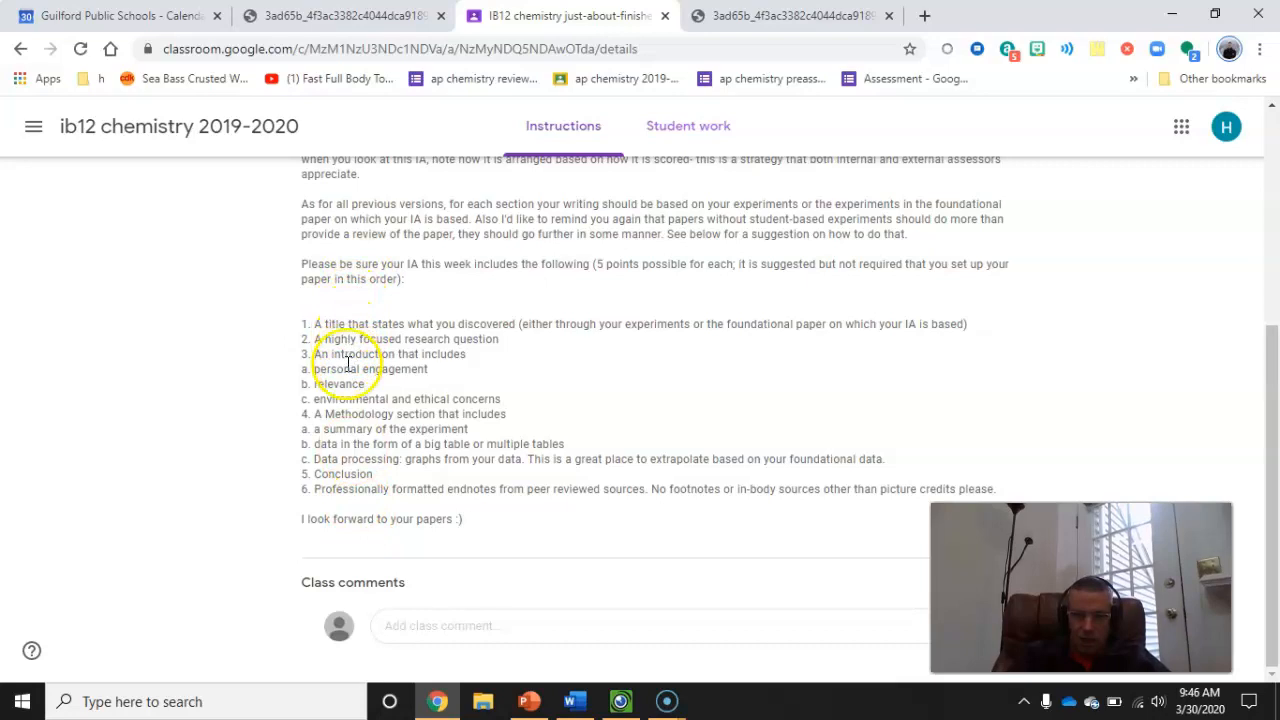
mouse_move(467, 520)
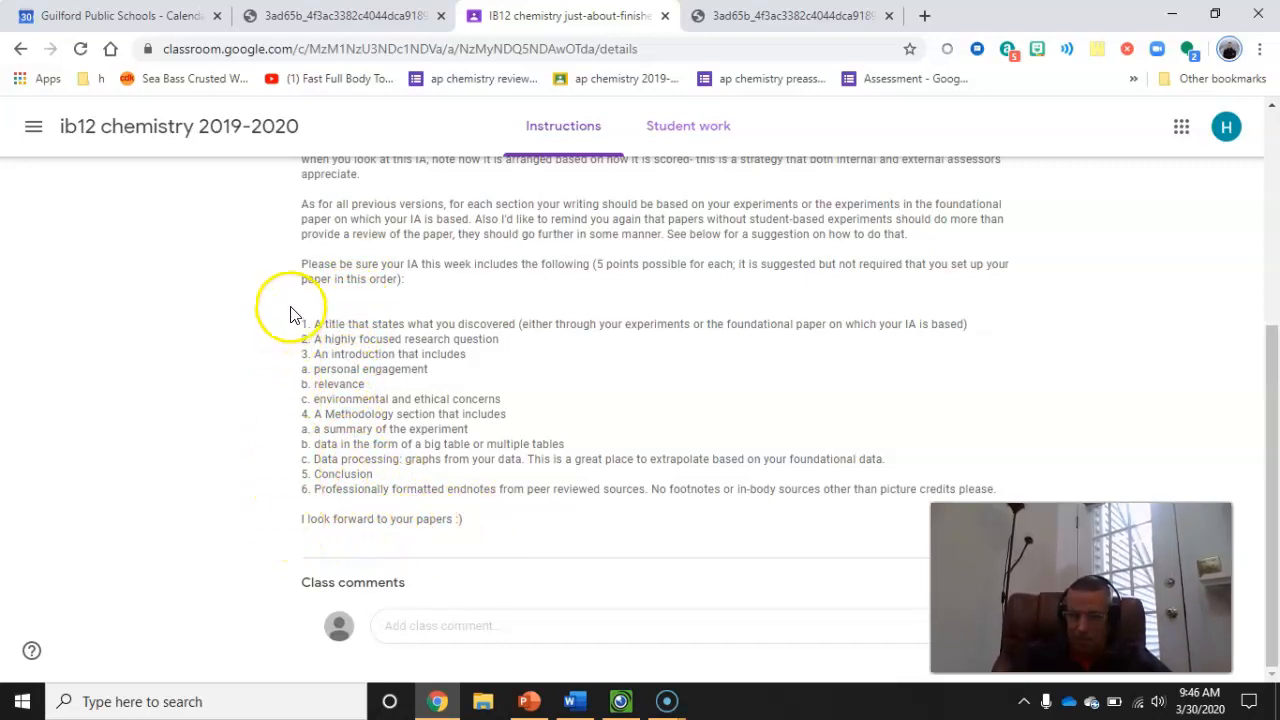
mouse_move(352, 310)
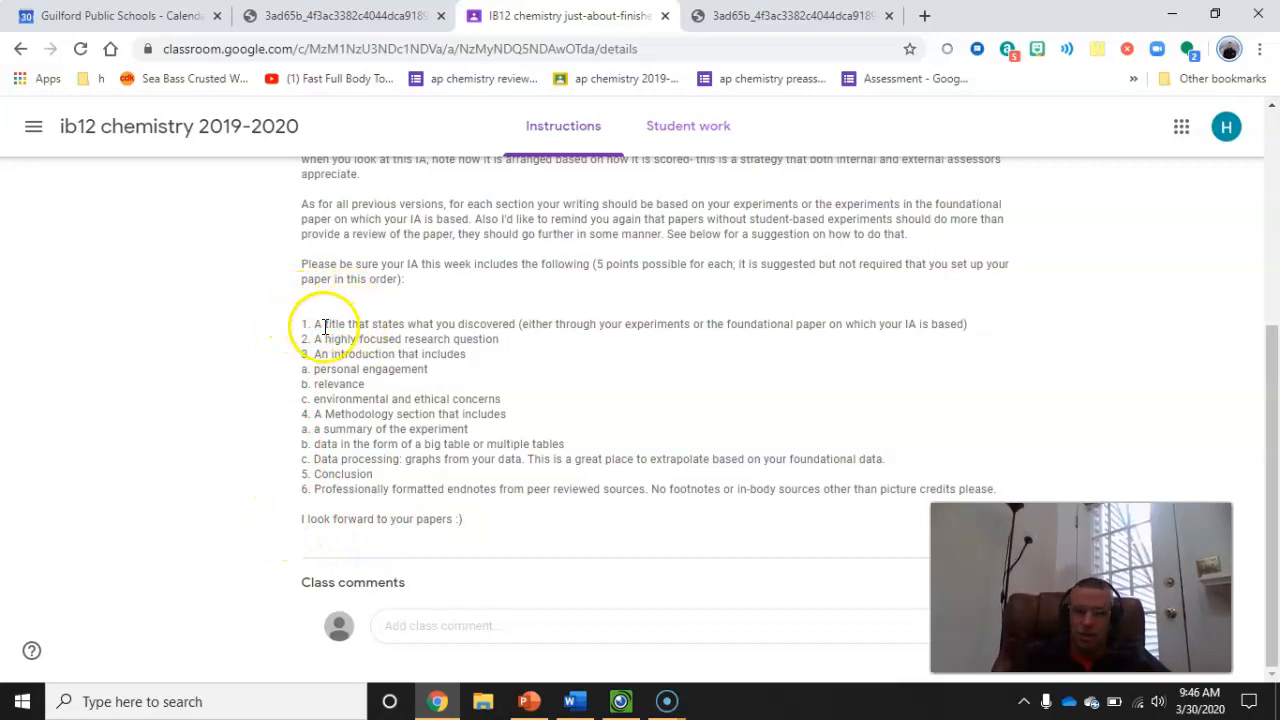
mouse_move(485, 338)
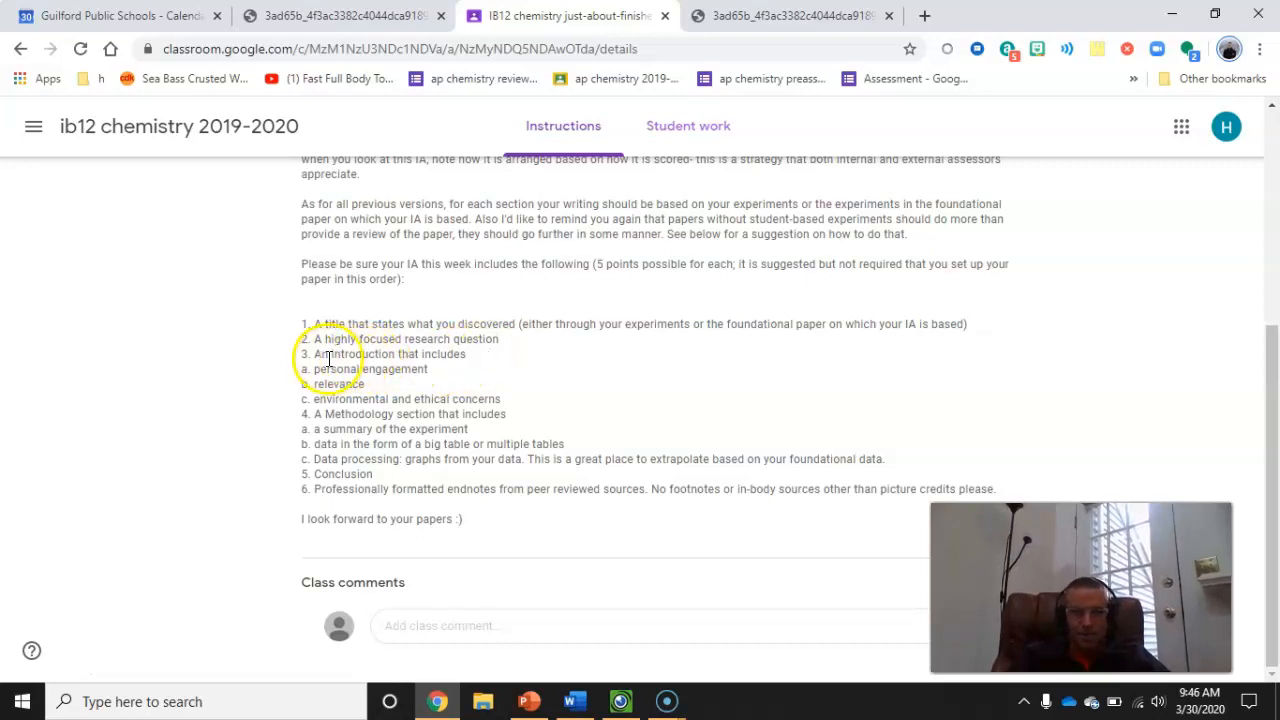
mouse_move(322, 427)
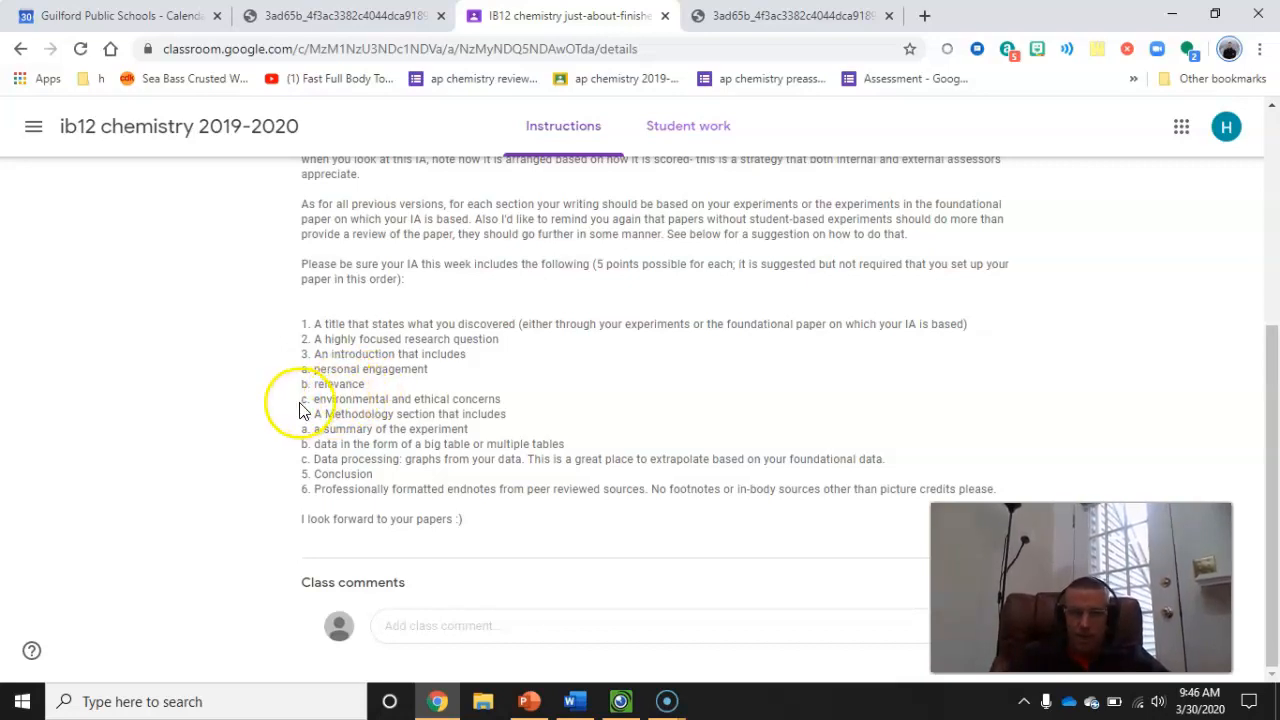
mouse_move(513, 402)
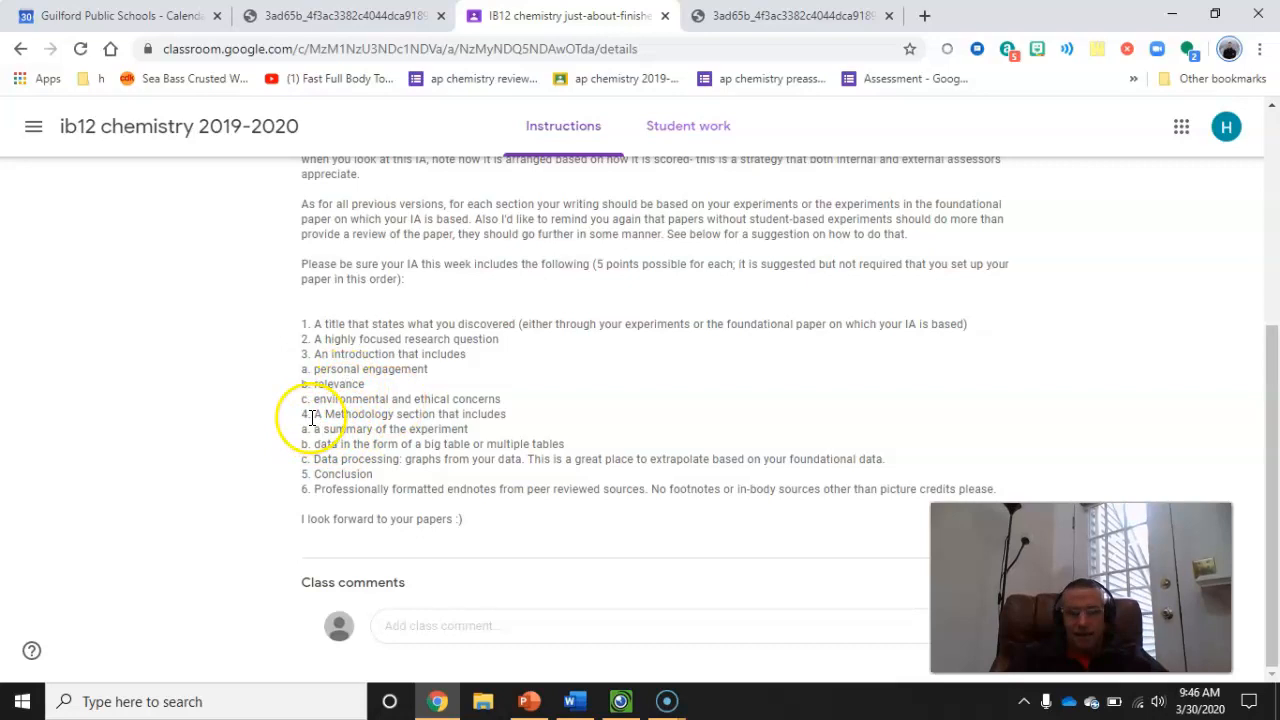
mouse_move(388, 428)
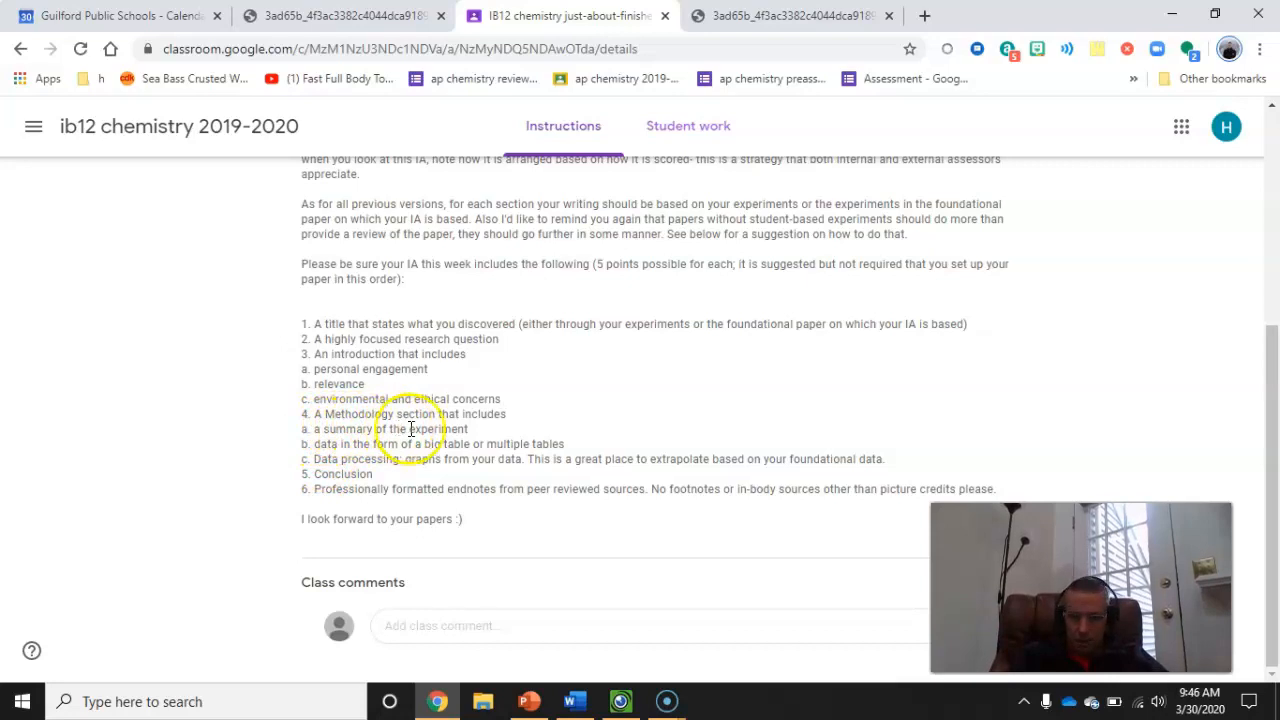
mouse_move(314, 450)
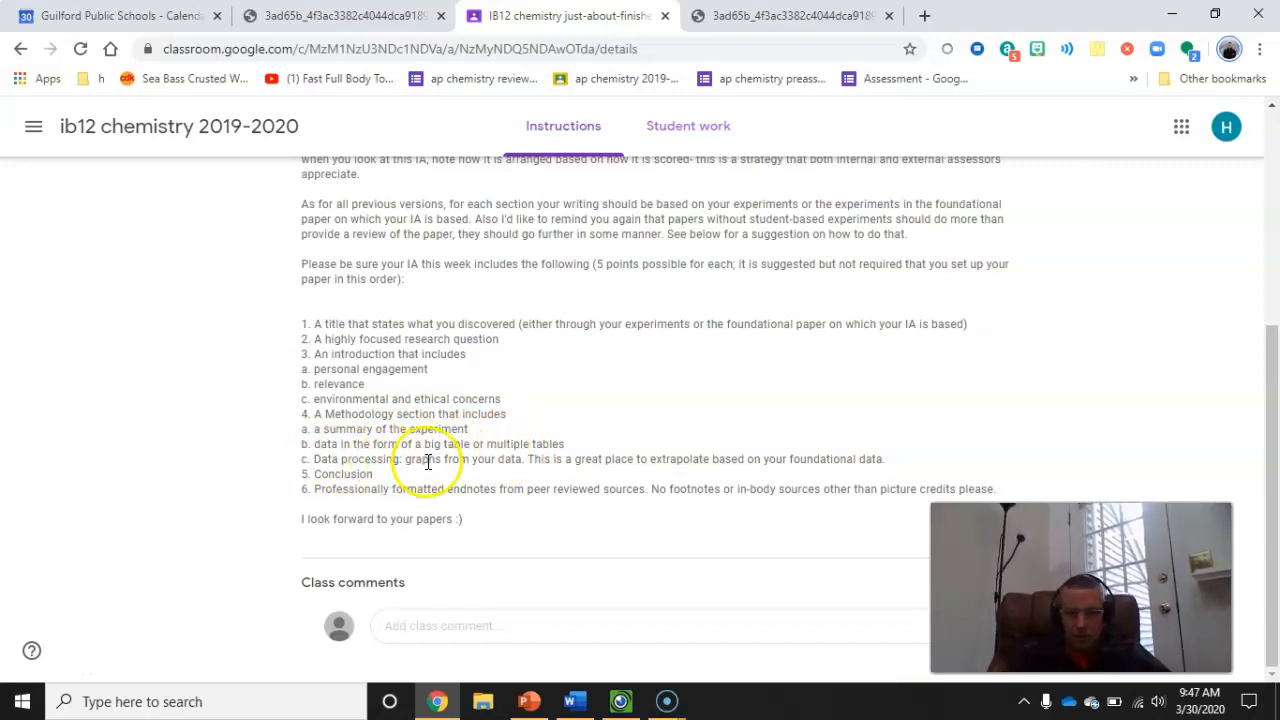
mouse_move(497, 459)
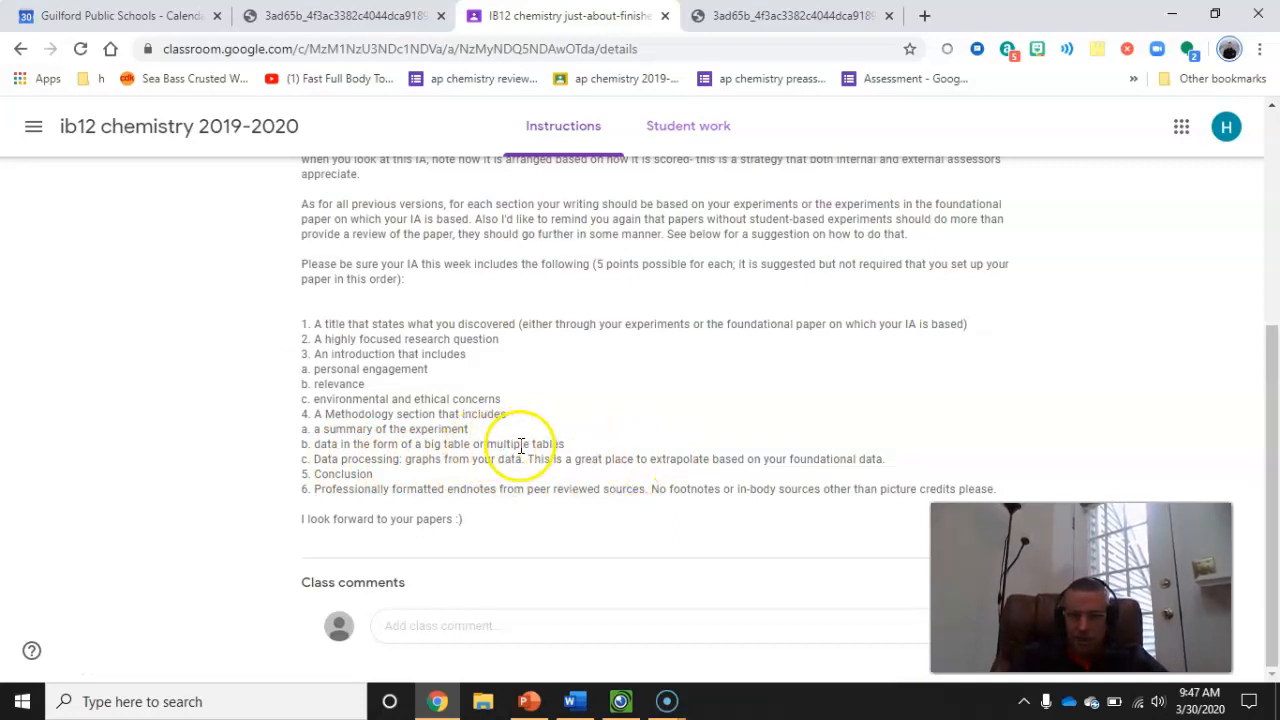
mouse_move(738, 482)
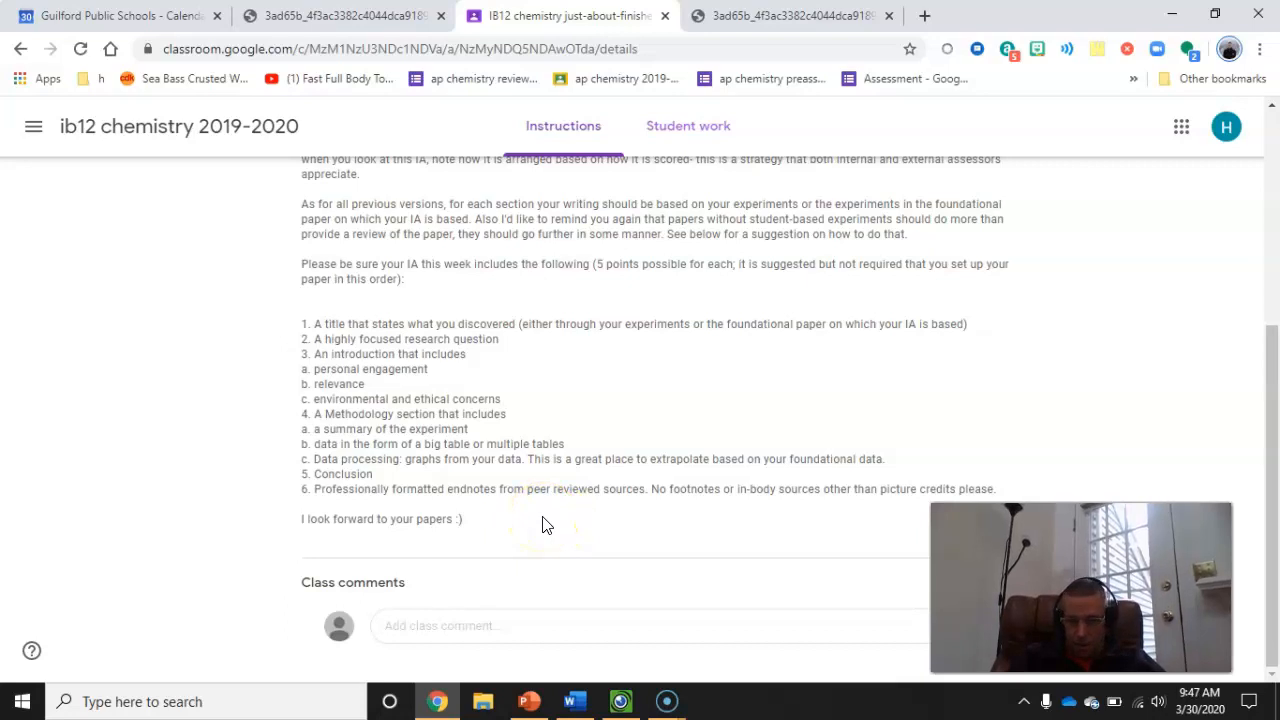
mouse_move(561, 523)
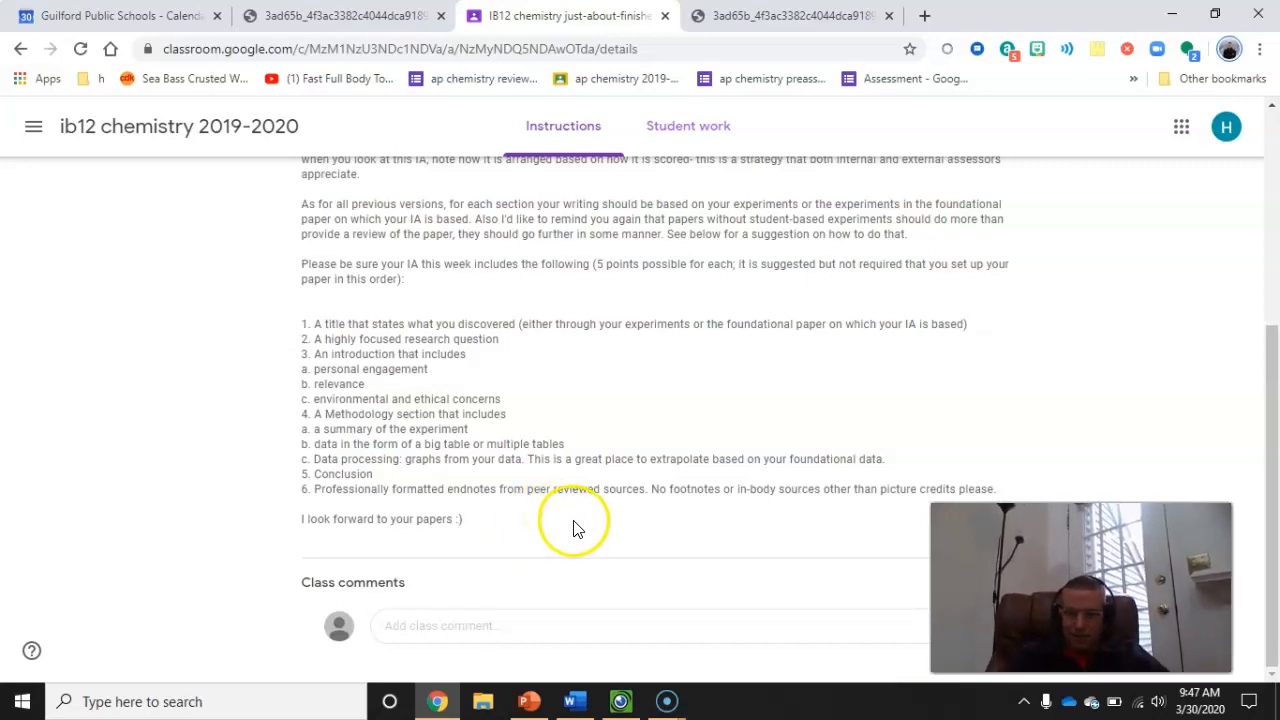
mouse_move(454, 493)
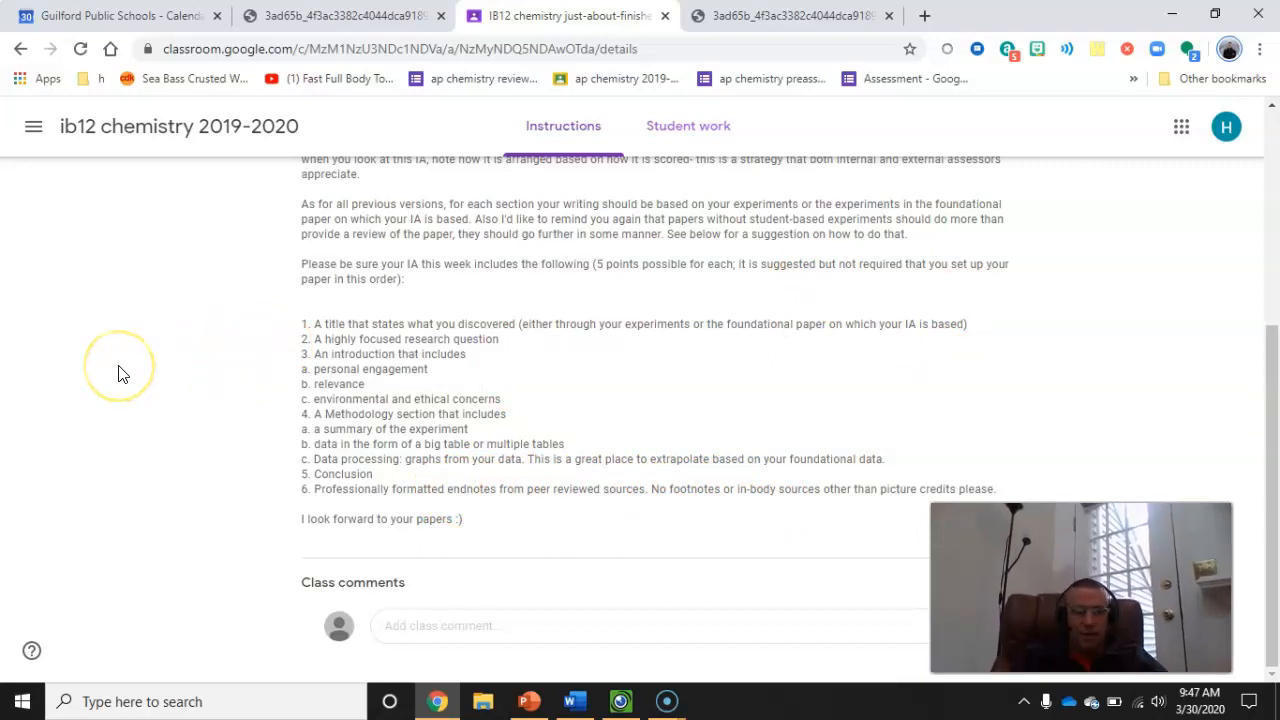
mouse_move(98, 671)
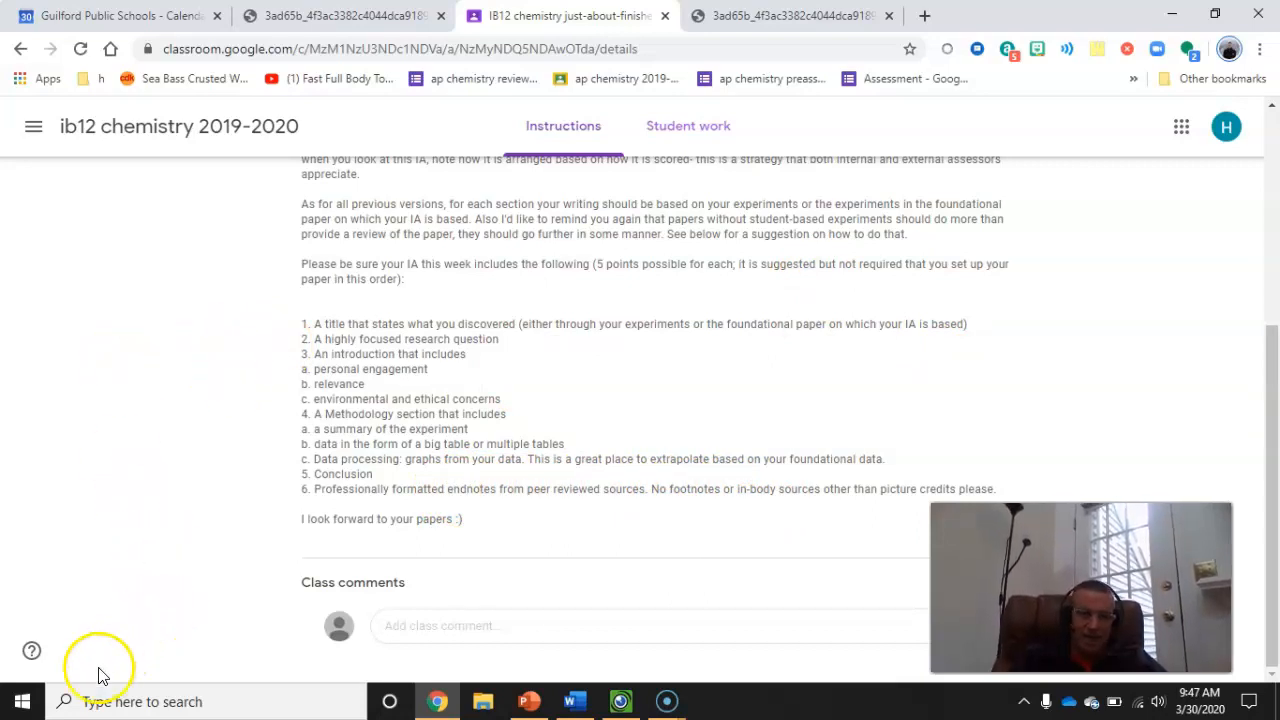